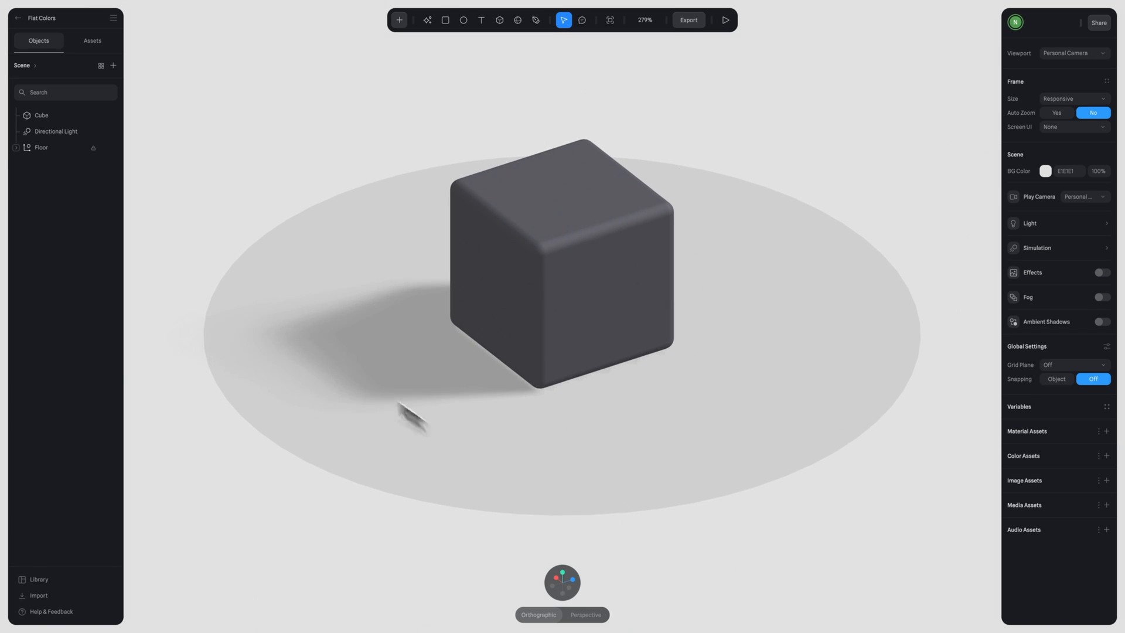
# Make the cube flat blue by switching off its material's Lighting layer
pyautogui.click(587, 280)
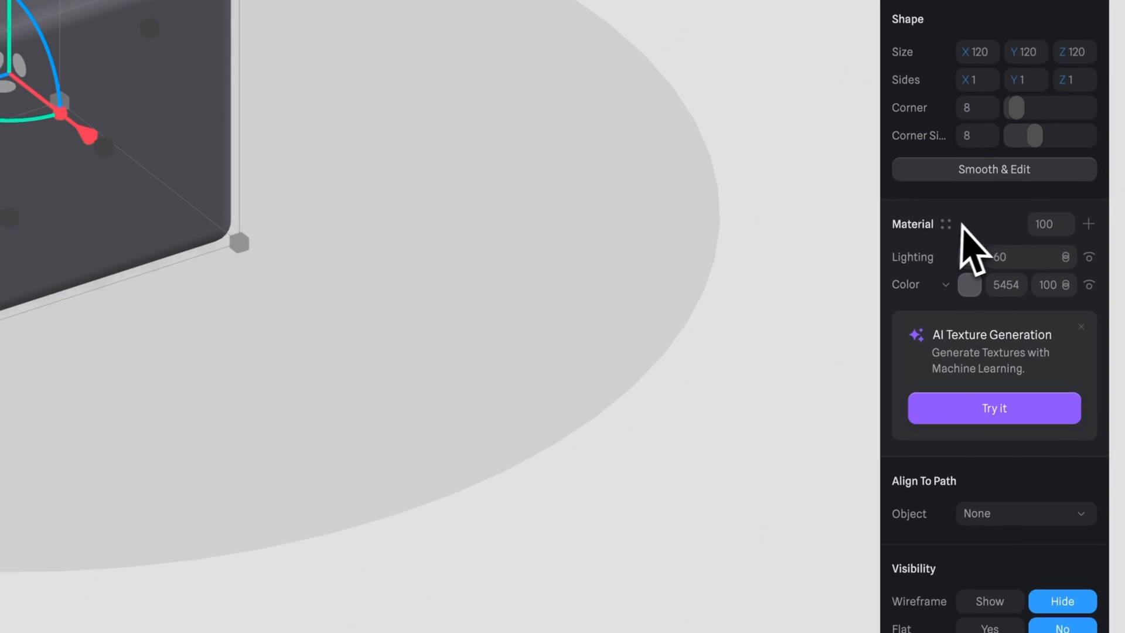
pyautogui.click(968, 285)
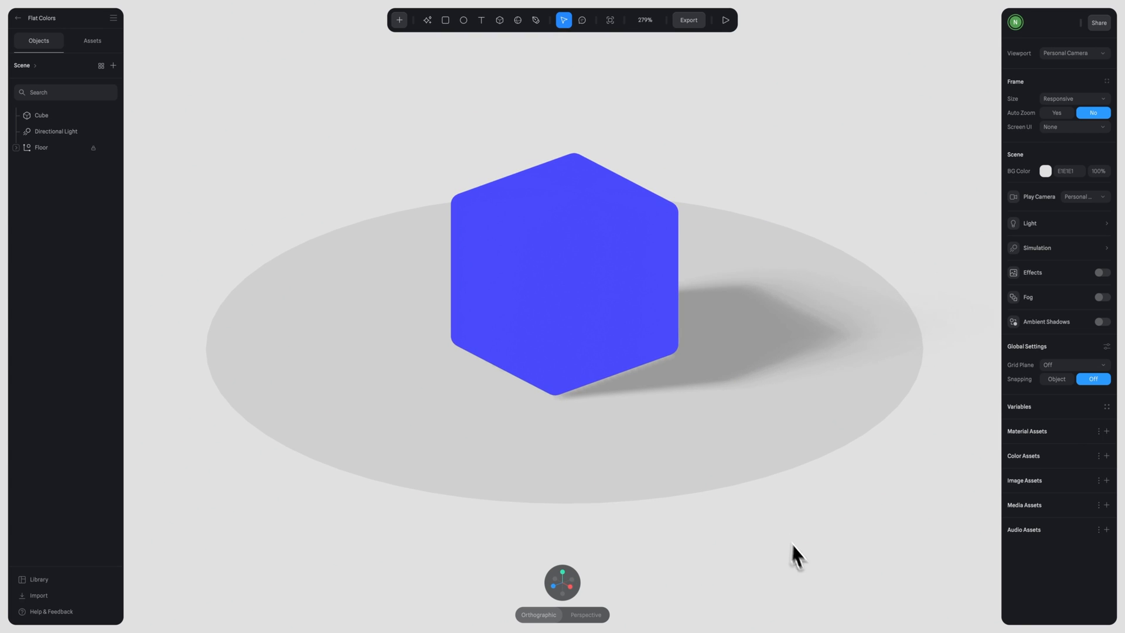
pyautogui.click(601, 306)
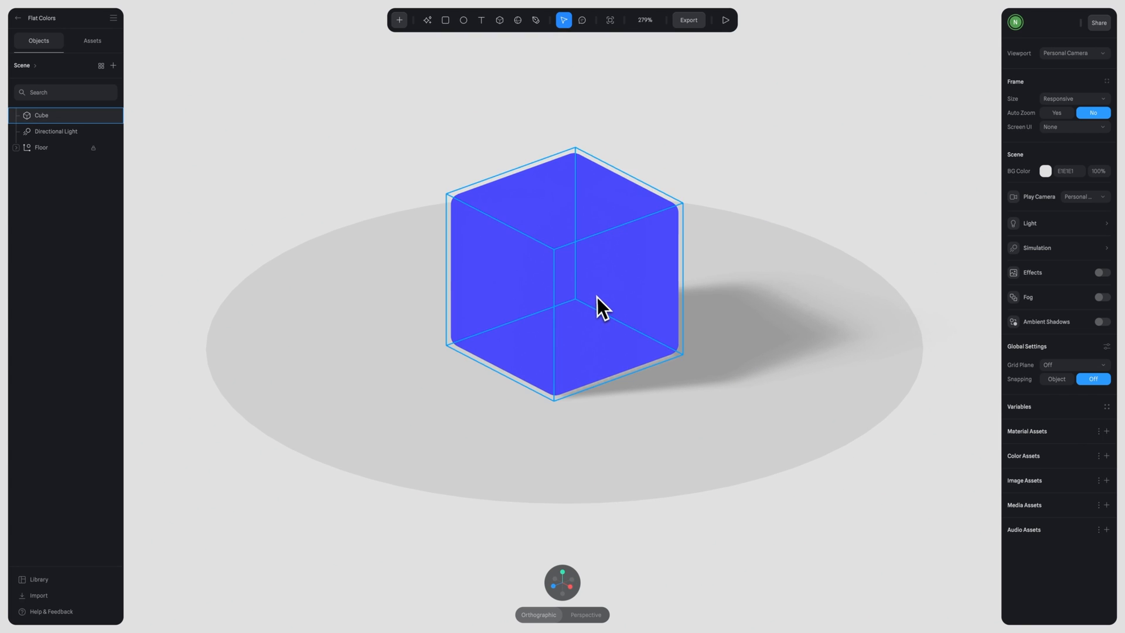
# Turn the cube's Shadows Cast on, then back to No
pyautogui.click(566, 272)
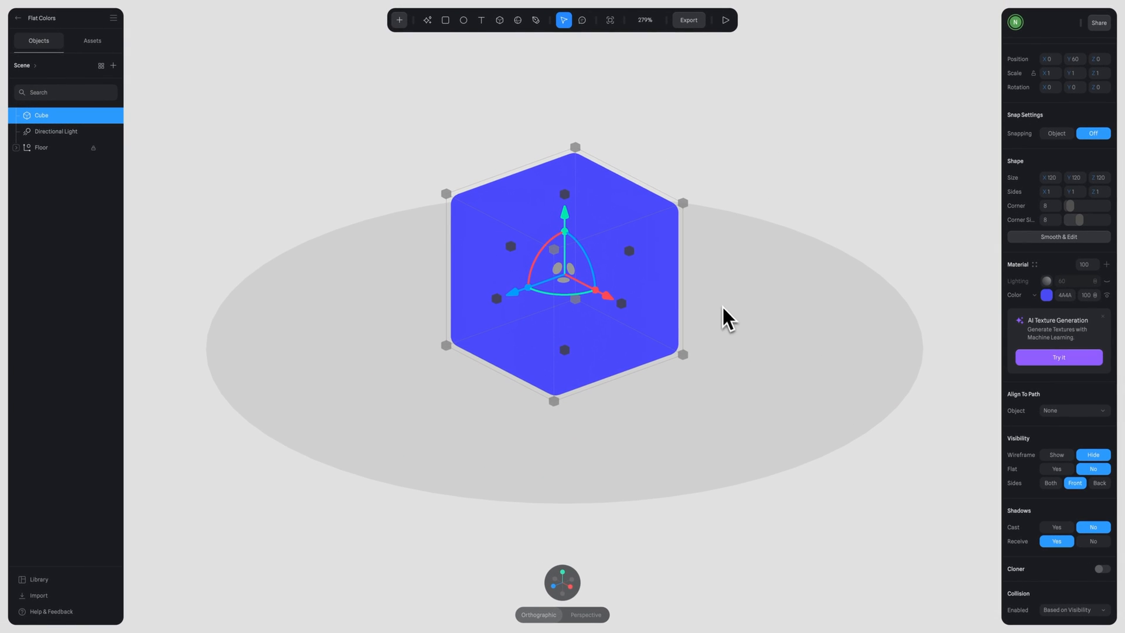
pyautogui.click(1056, 527)
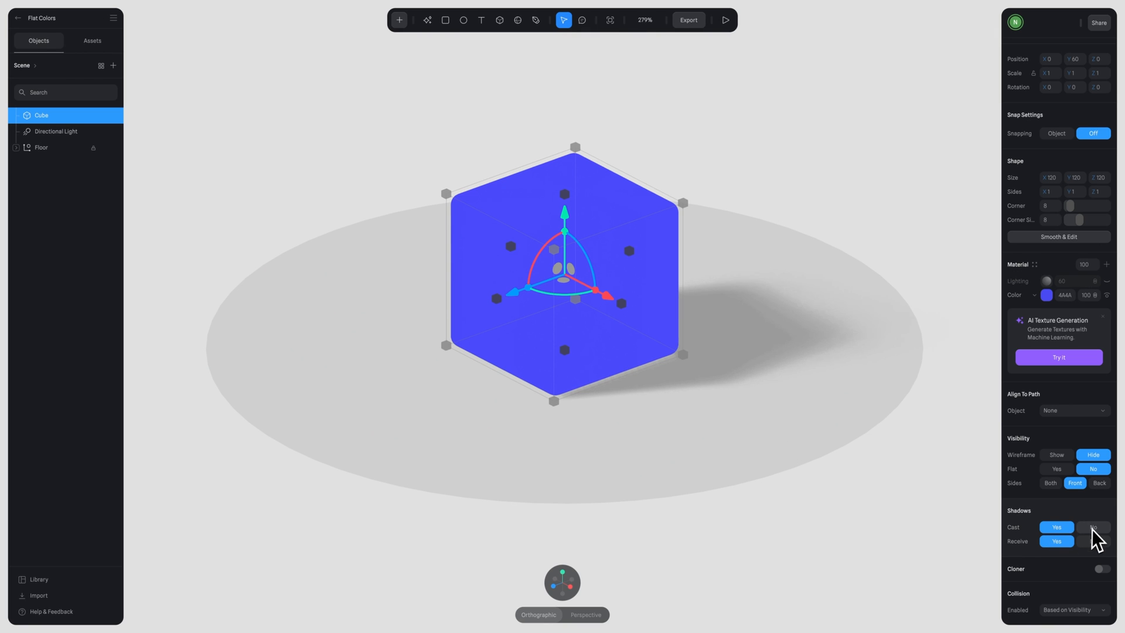
pyautogui.click(1093, 527)
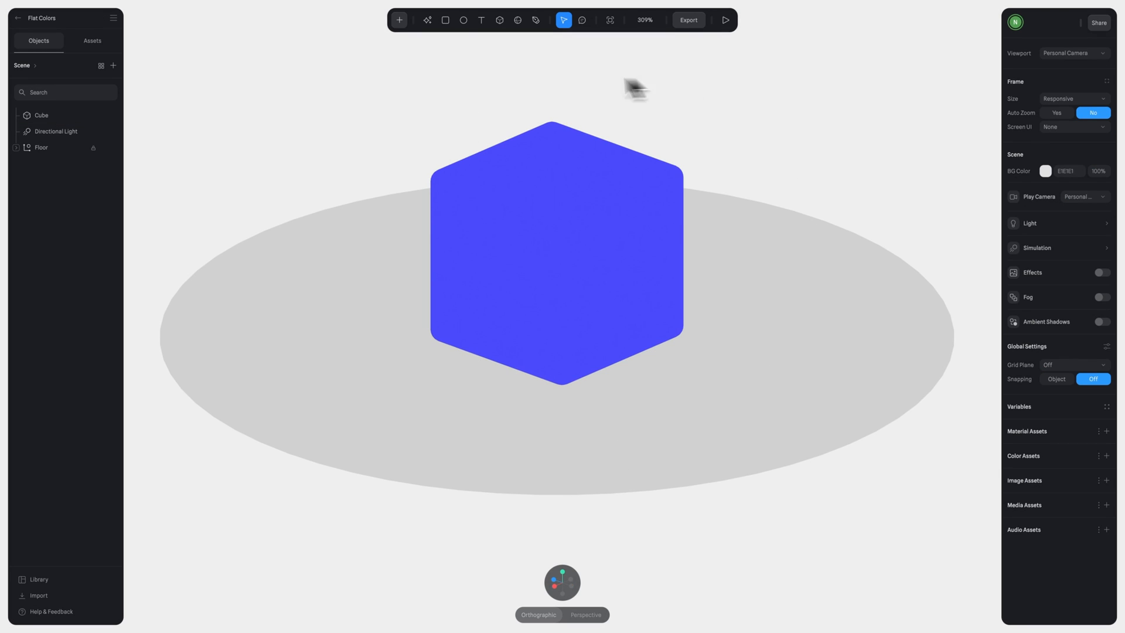
pyautogui.click(575, 266)
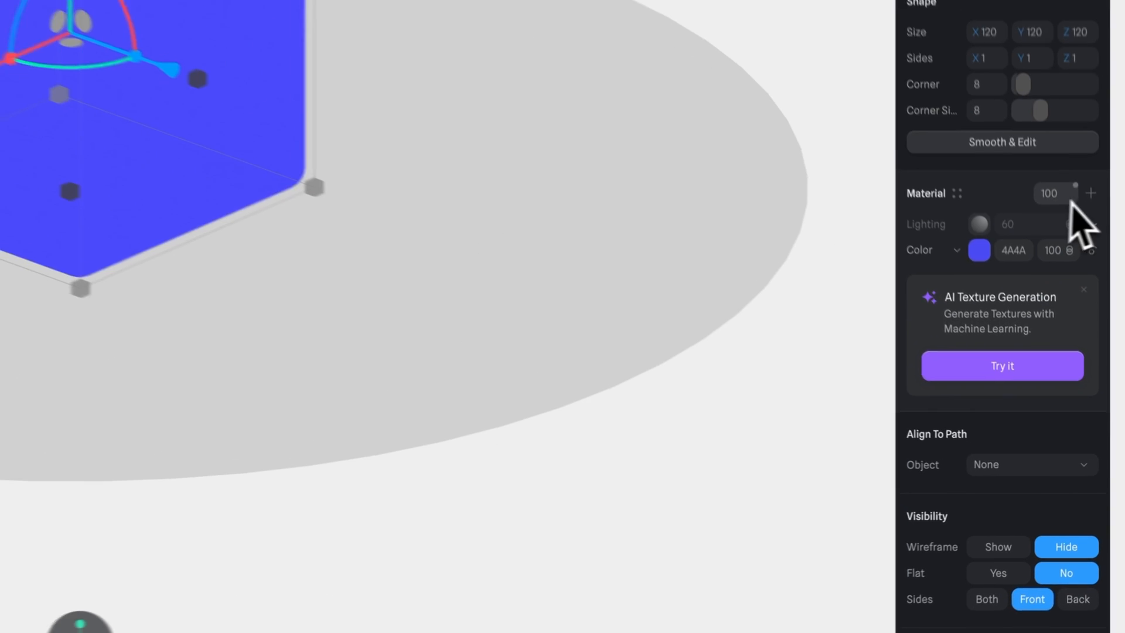
# Add an Outline material layer to the cube, Width 10, Type Inside
pyautogui.click(1090, 192)
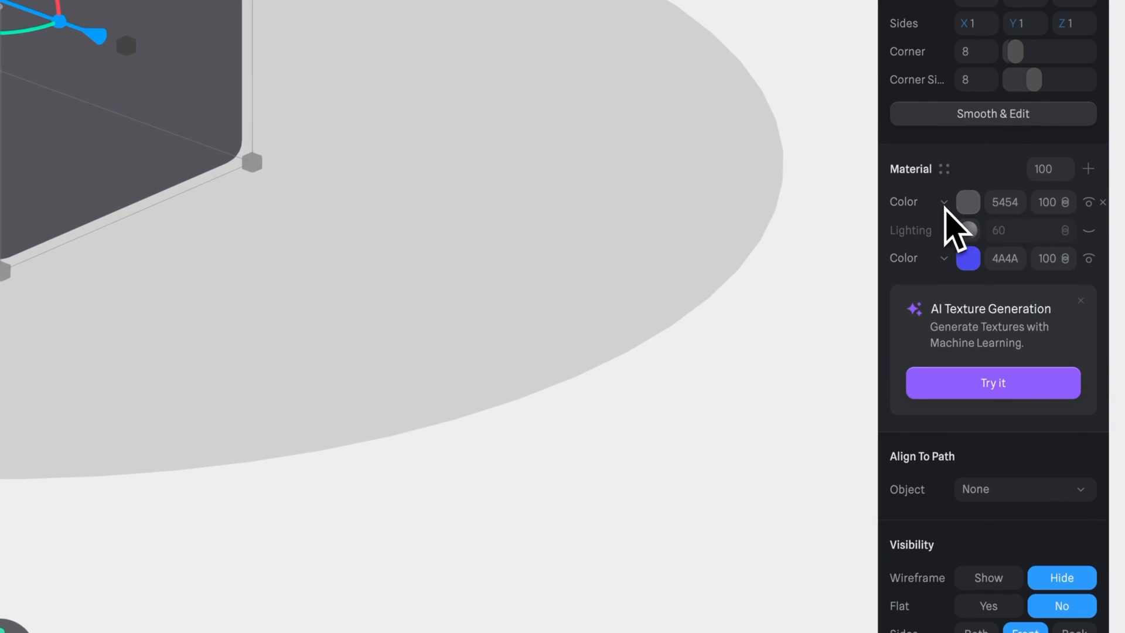
pyautogui.click(944, 201)
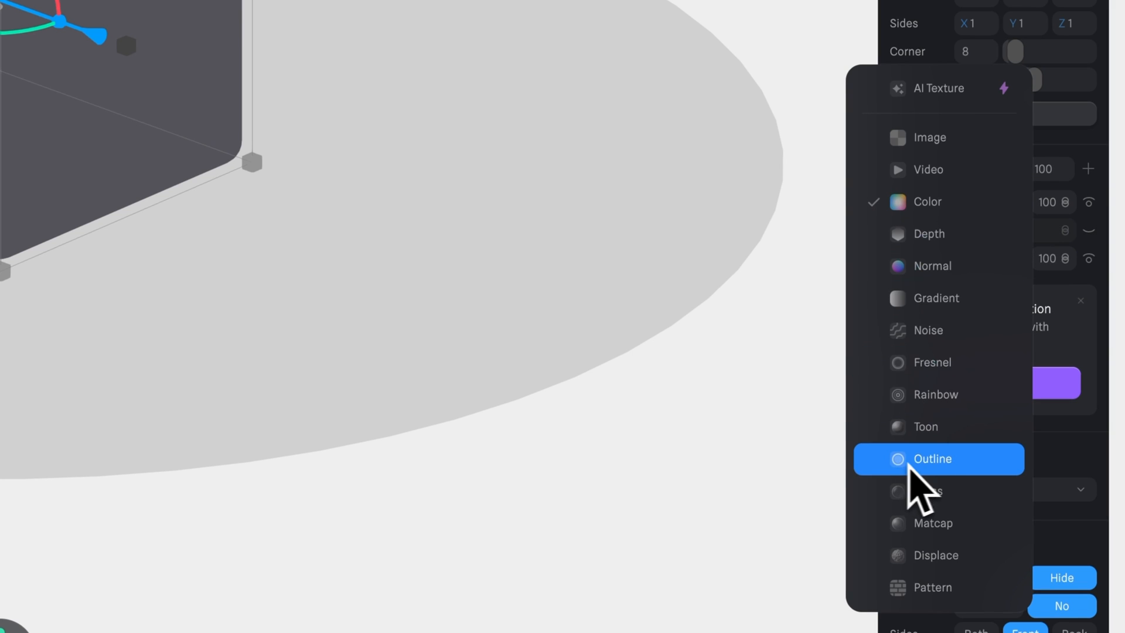
pyautogui.click(934, 458)
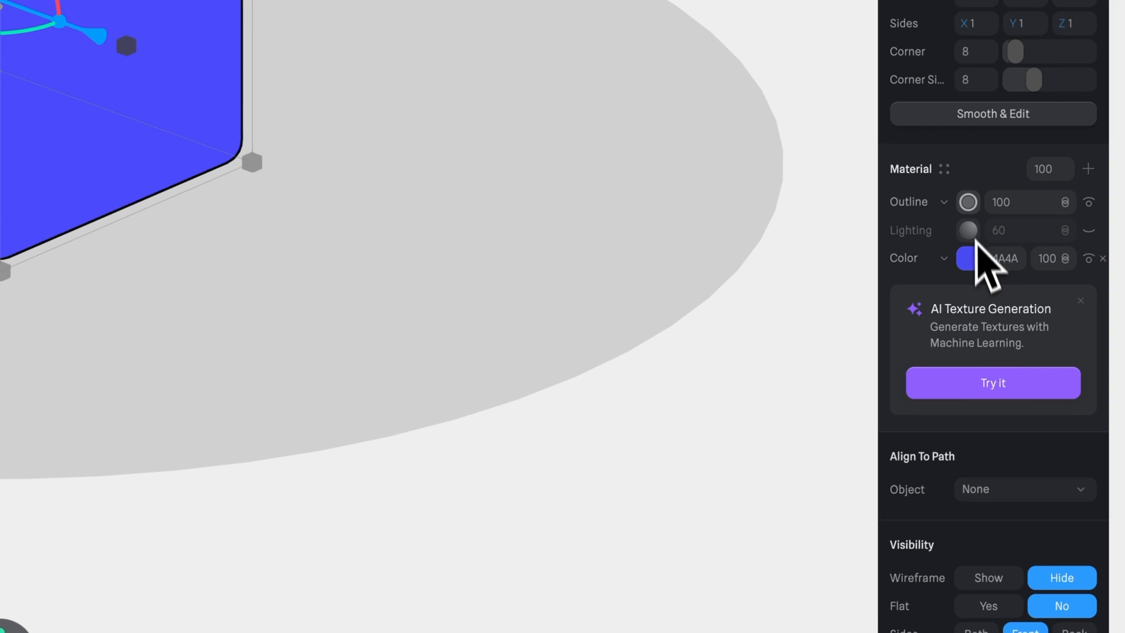
pyautogui.click(944, 202)
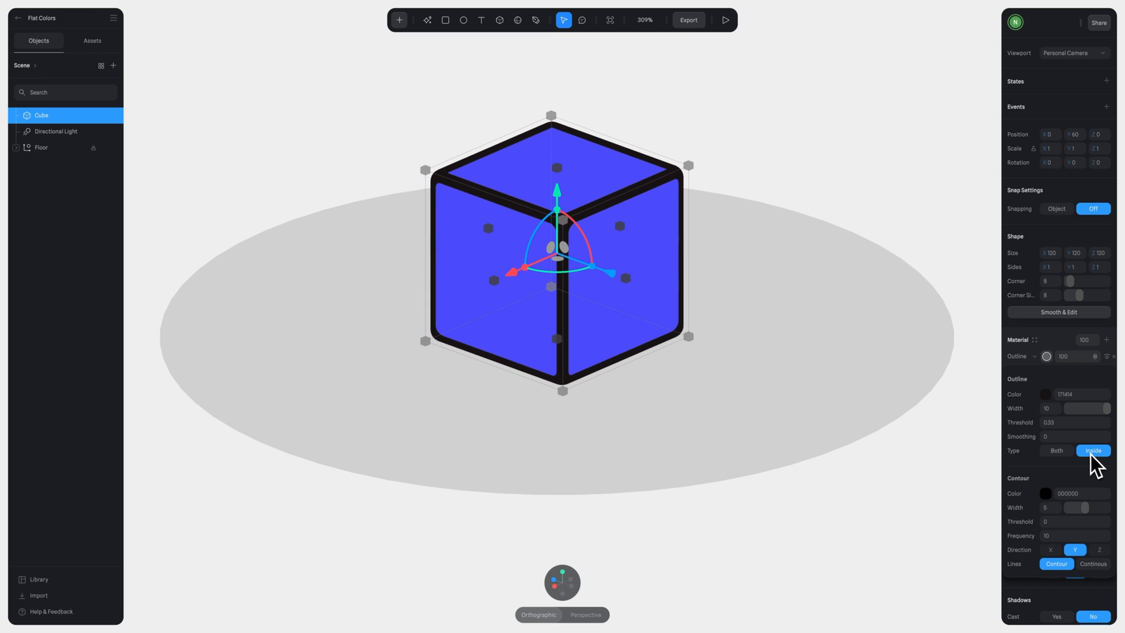
pyautogui.moveTo(1030, 480)
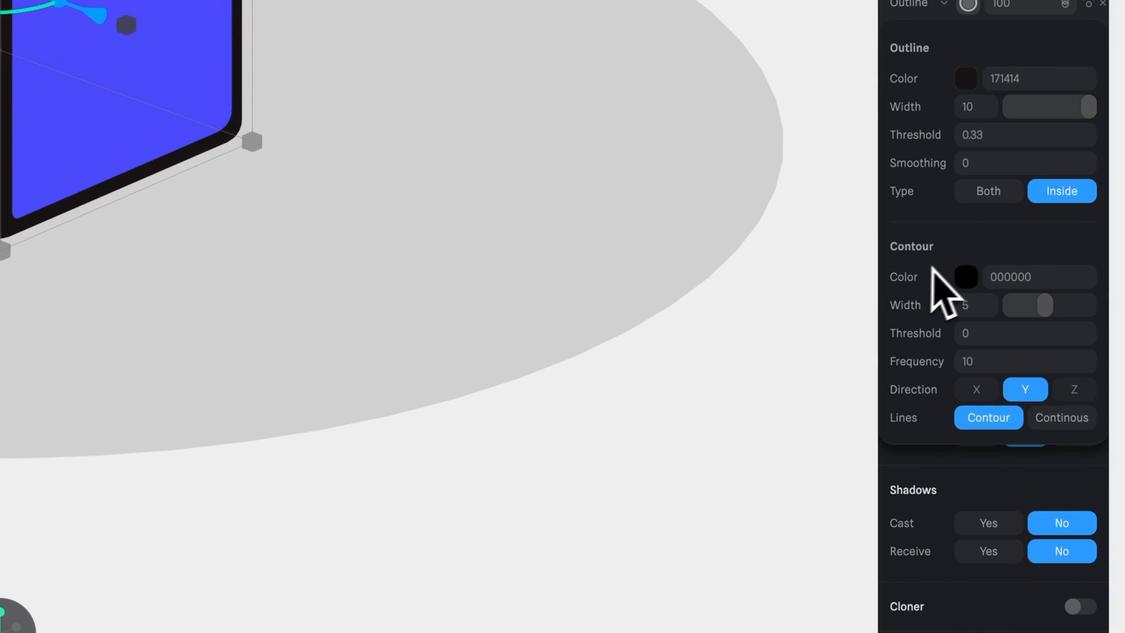
pyautogui.moveTo(921, 438)
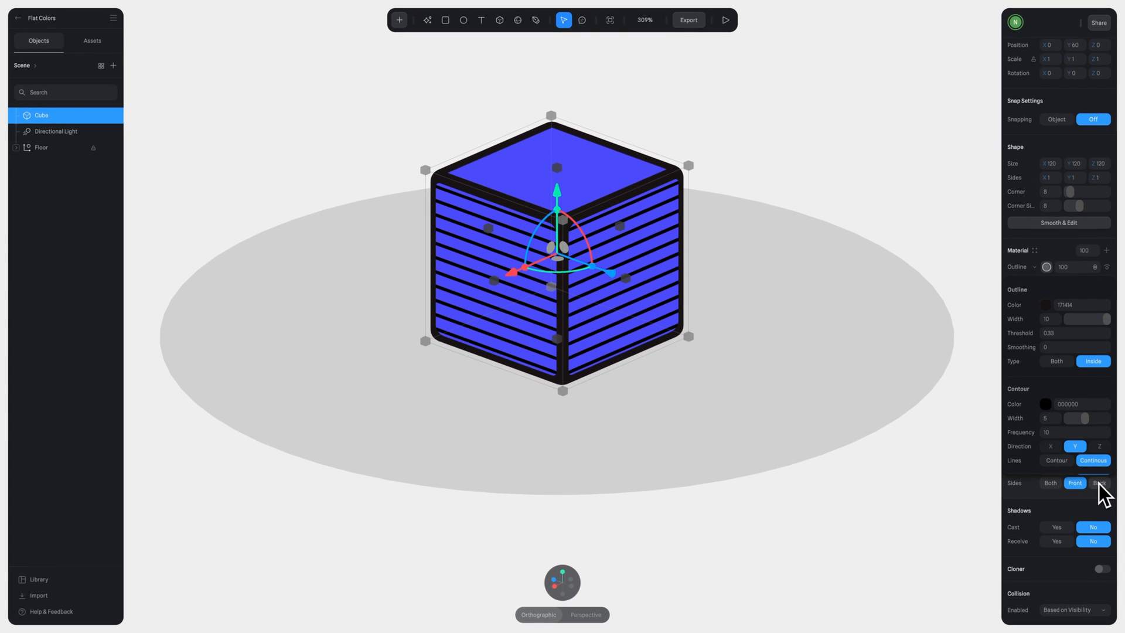
# Set the outline contour to continuous lines in both X and Y directions
pyautogui.click(1050, 445)
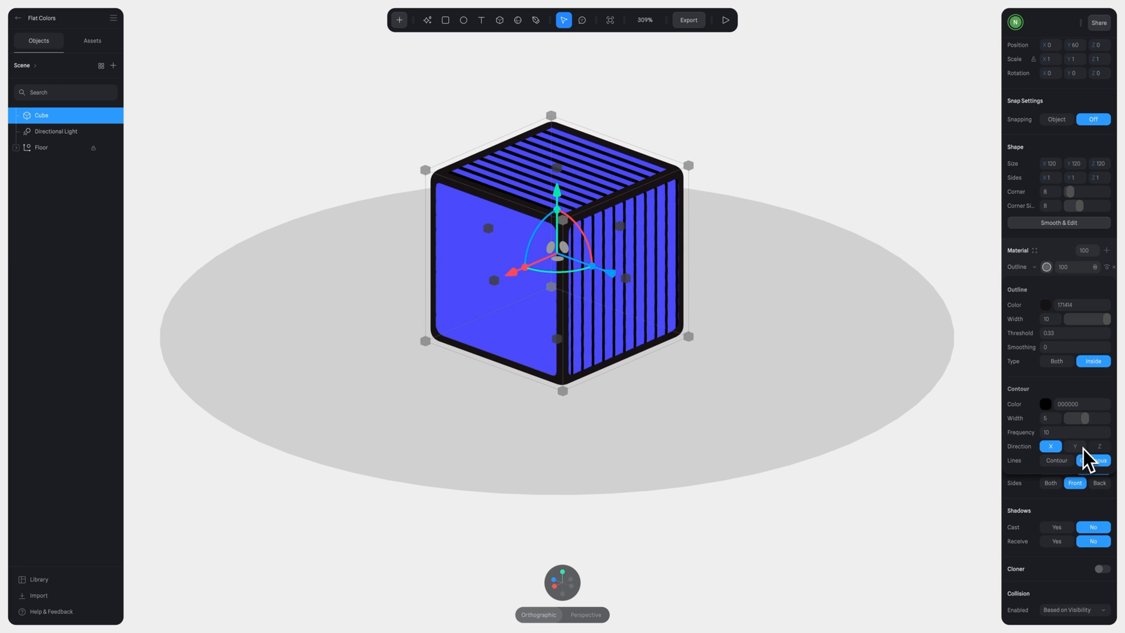
pyautogui.click(1092, 460)
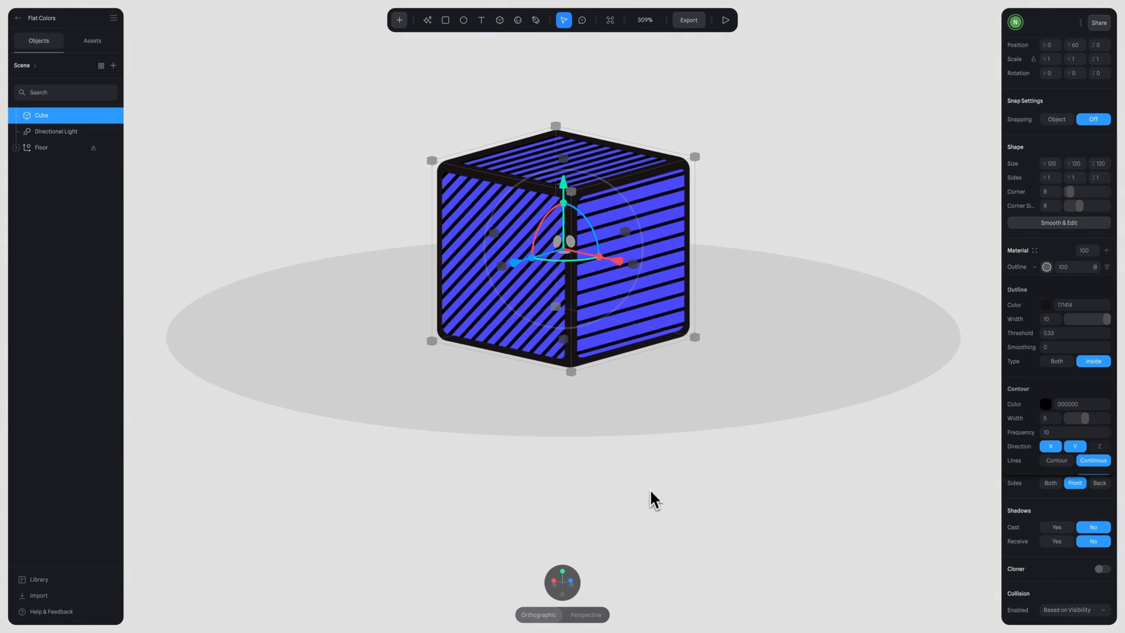
pyautogui.click(1047, 268)
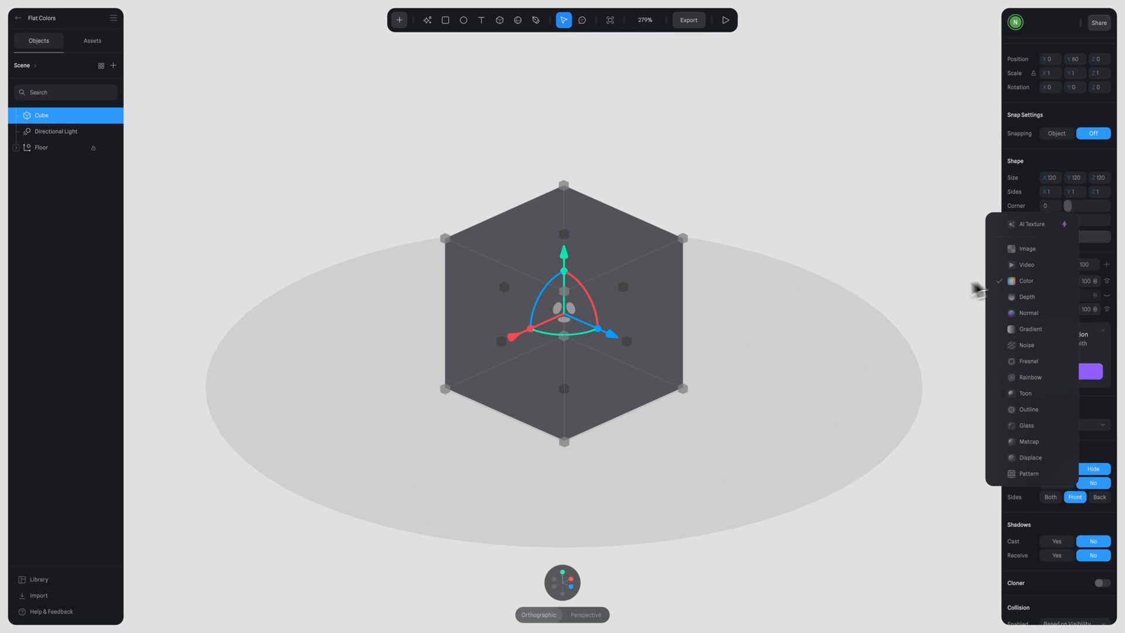
# Replace the outline with a Depth material layer on the sharp-cornered cube
pyautogui.click(1025, 280)
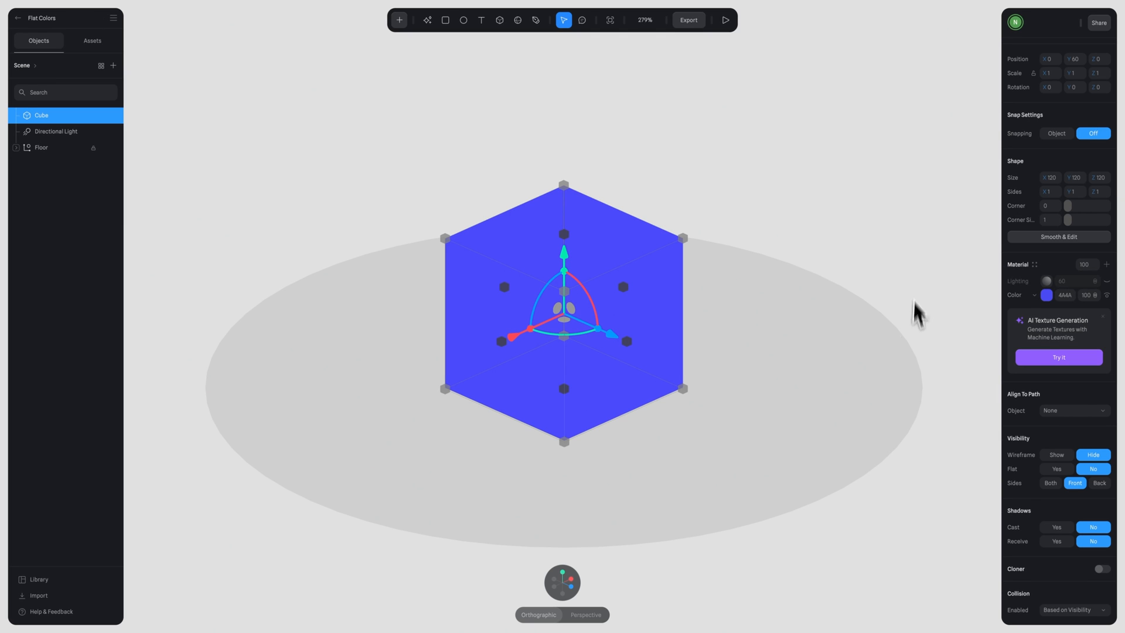
pyautogui.moveTo(1109, 280)
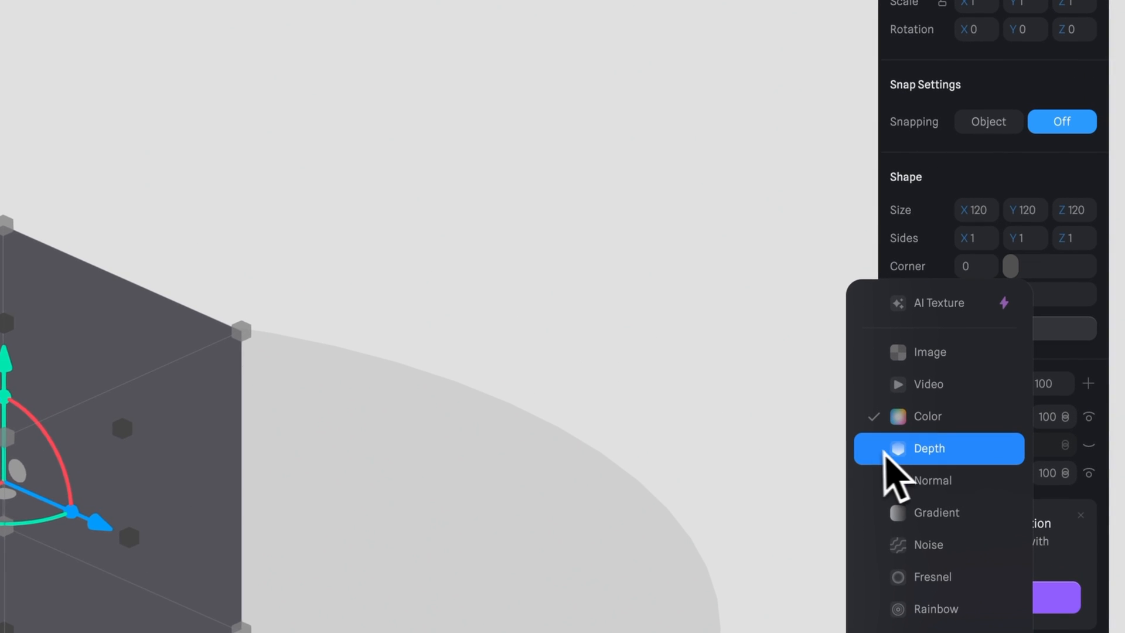
pyautogui.click(929, 448)
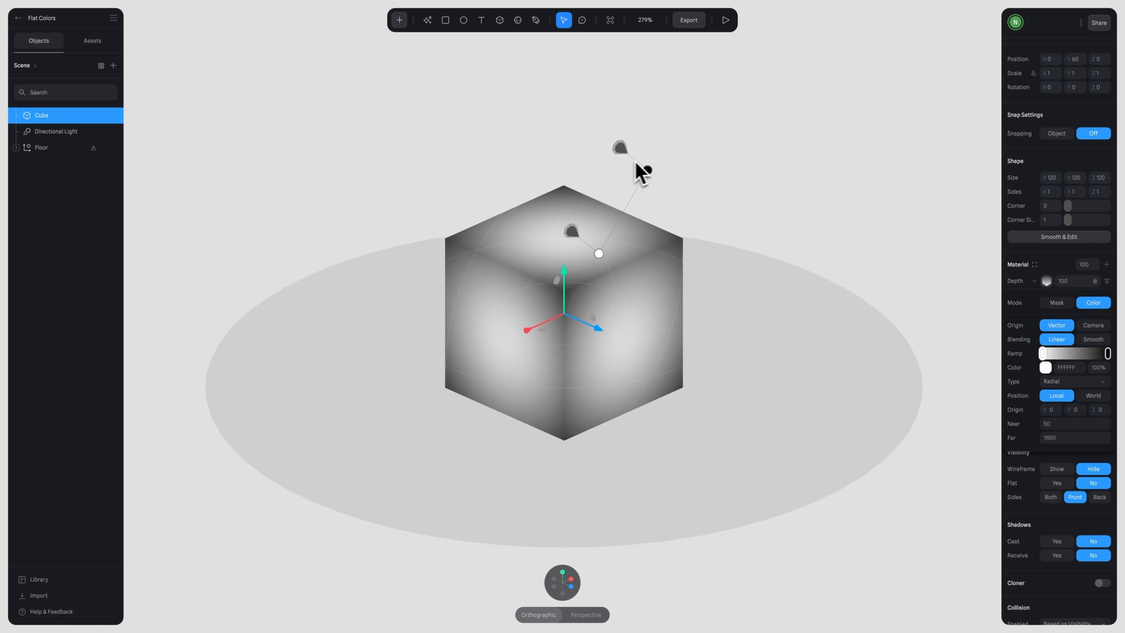
# Set the depth layer colour to 000000 black
pyautogui.click(1048, 367)
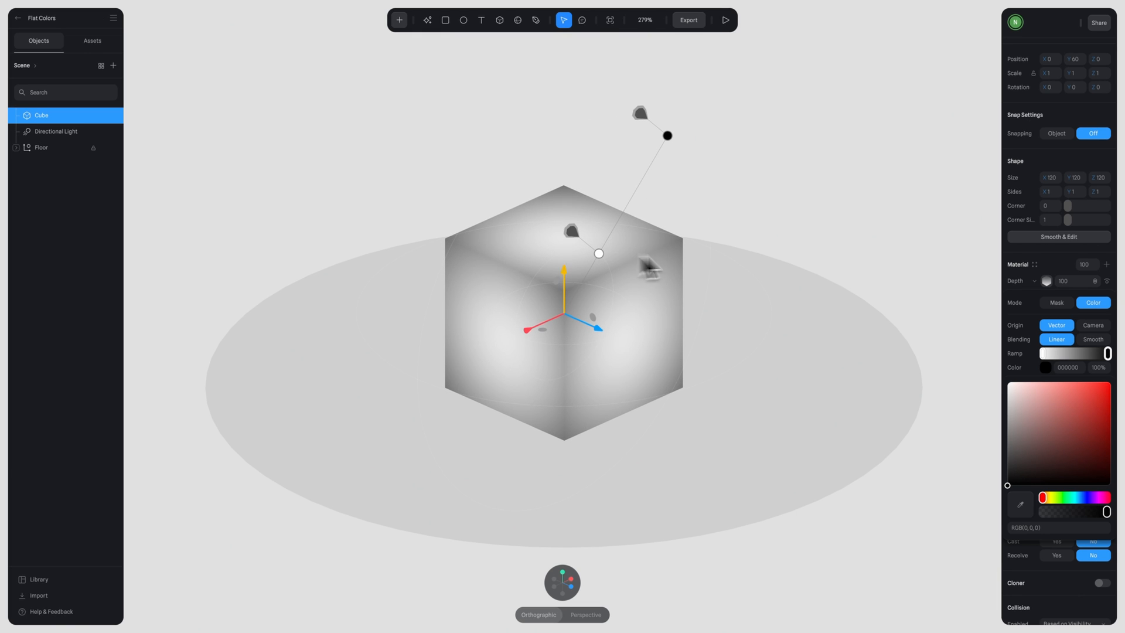
pyautogui.moveTo(589, 308)
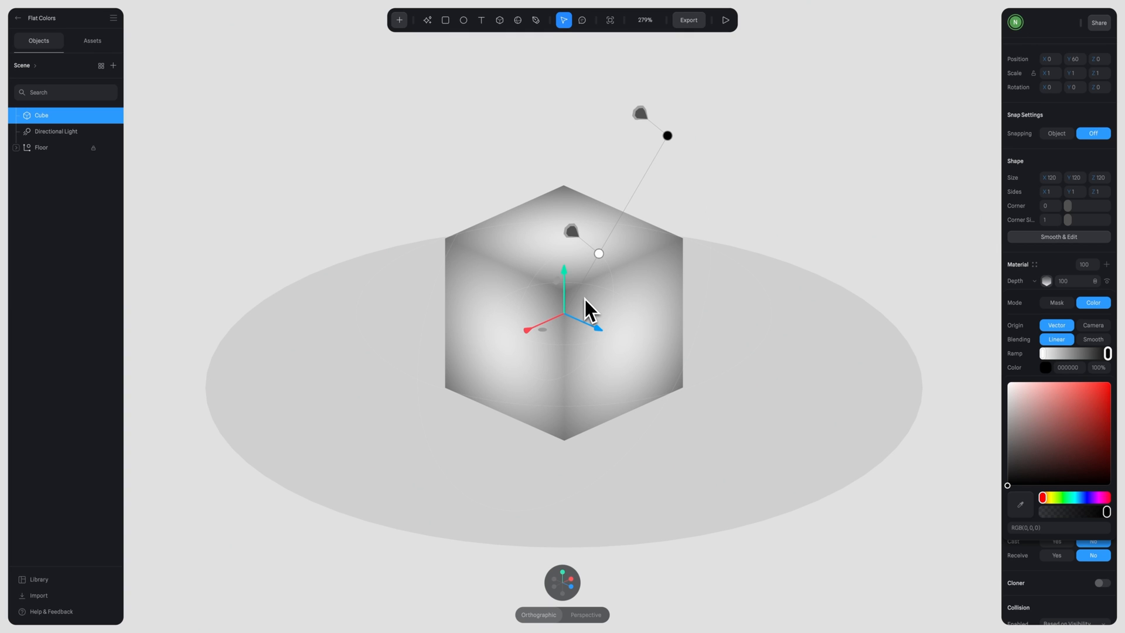
pyautogui.moveTo(961, 287)
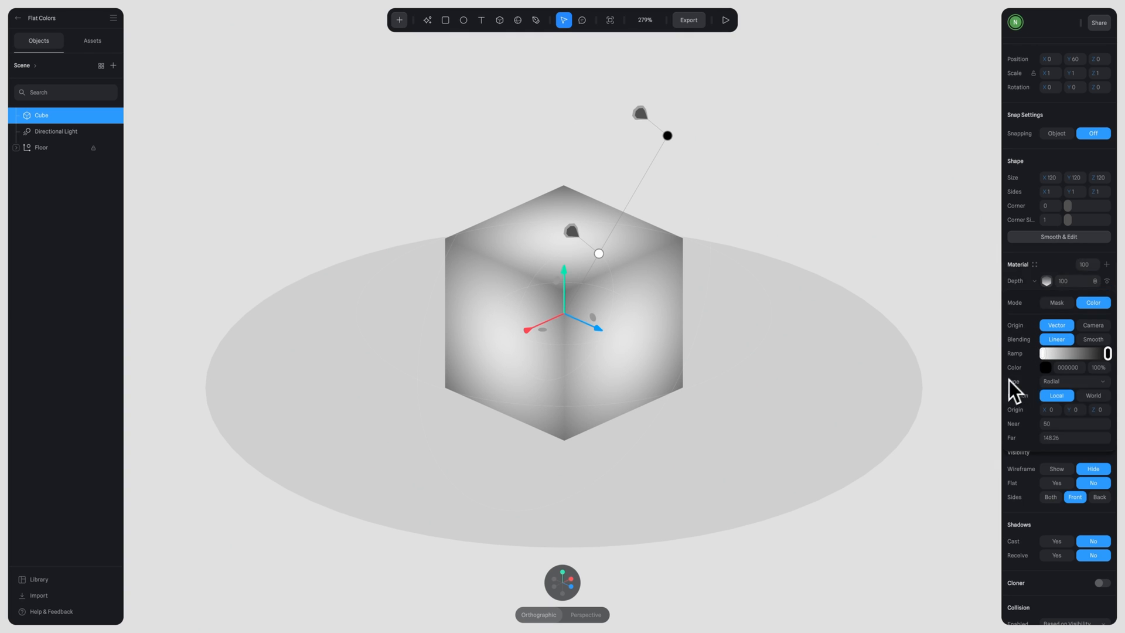
# Switch the depth gradient to linear with a pink ramp and transparent end colour
pyautogui.click(1074, 381)
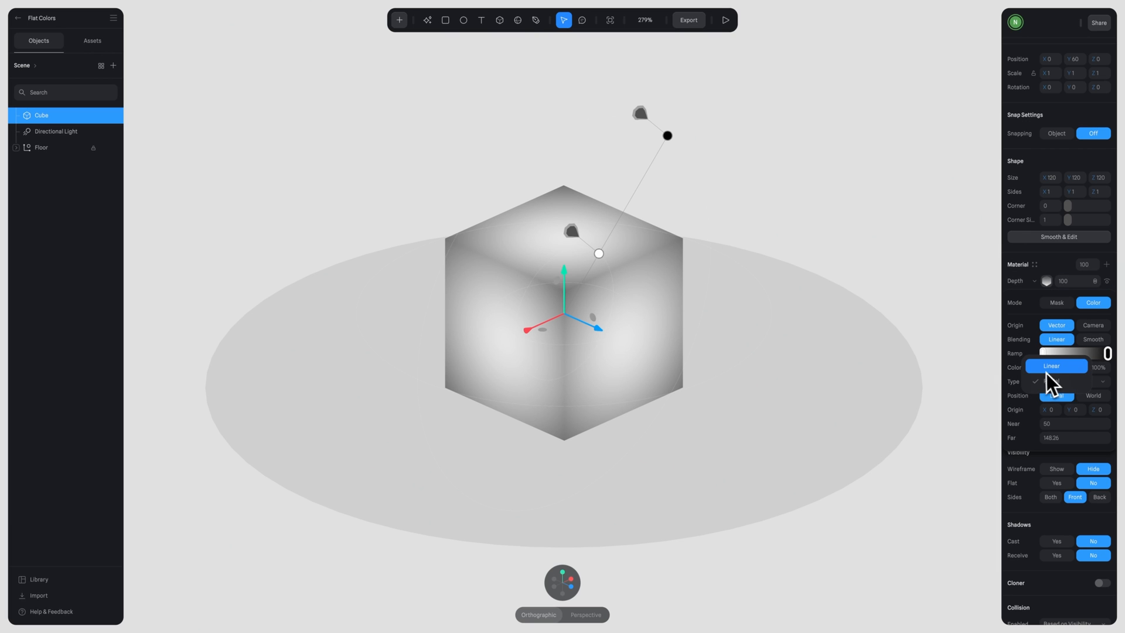
pyautogui.click(1055, 366)
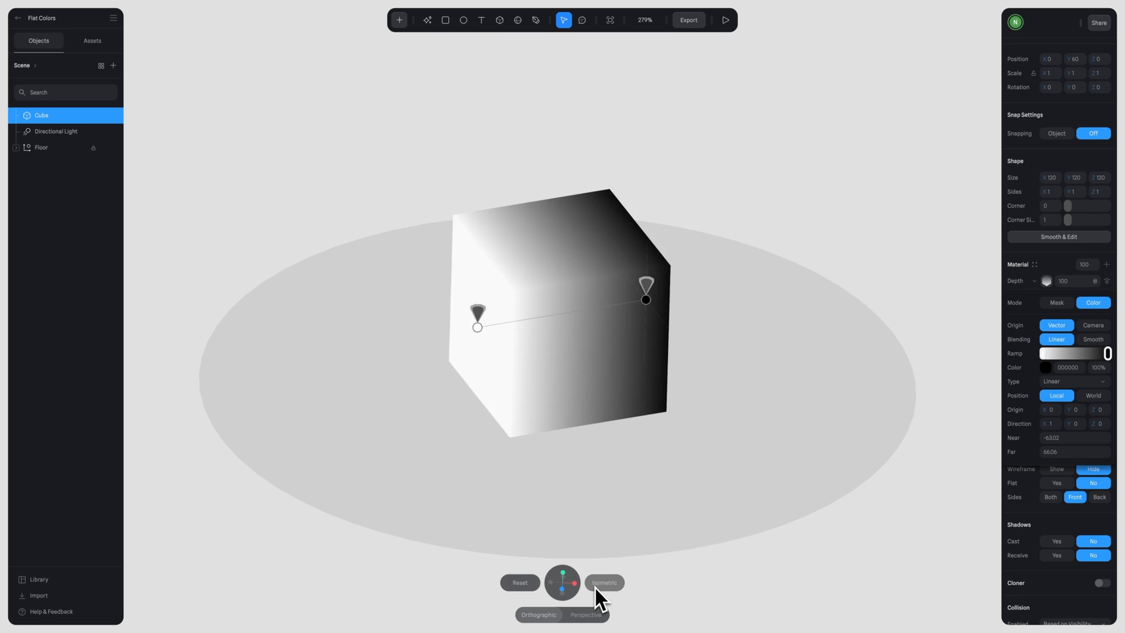
pyautogui.click(603, 582)
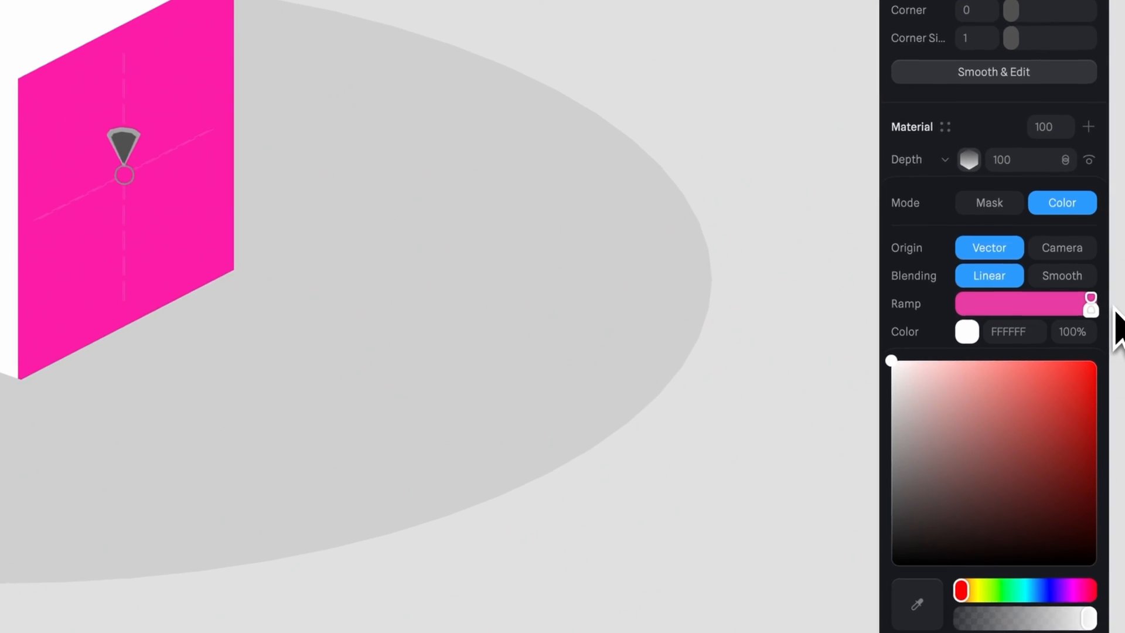
pyautogui.tripleClick(1073, 331)
pyautogui.write('0')
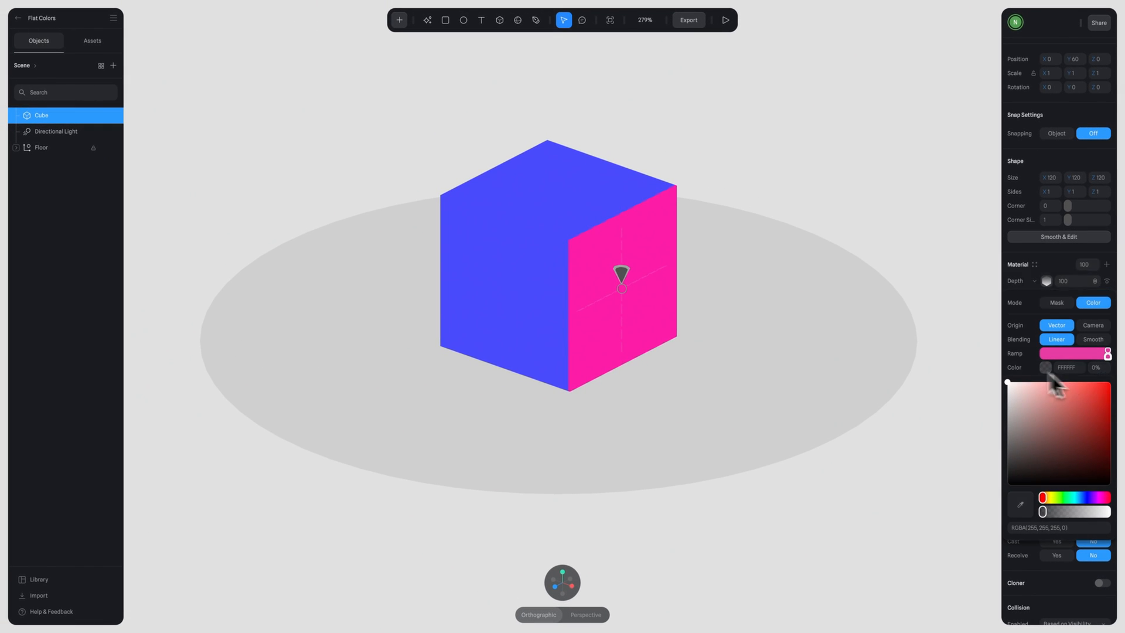
pyautogui.moveTo(761, 344)
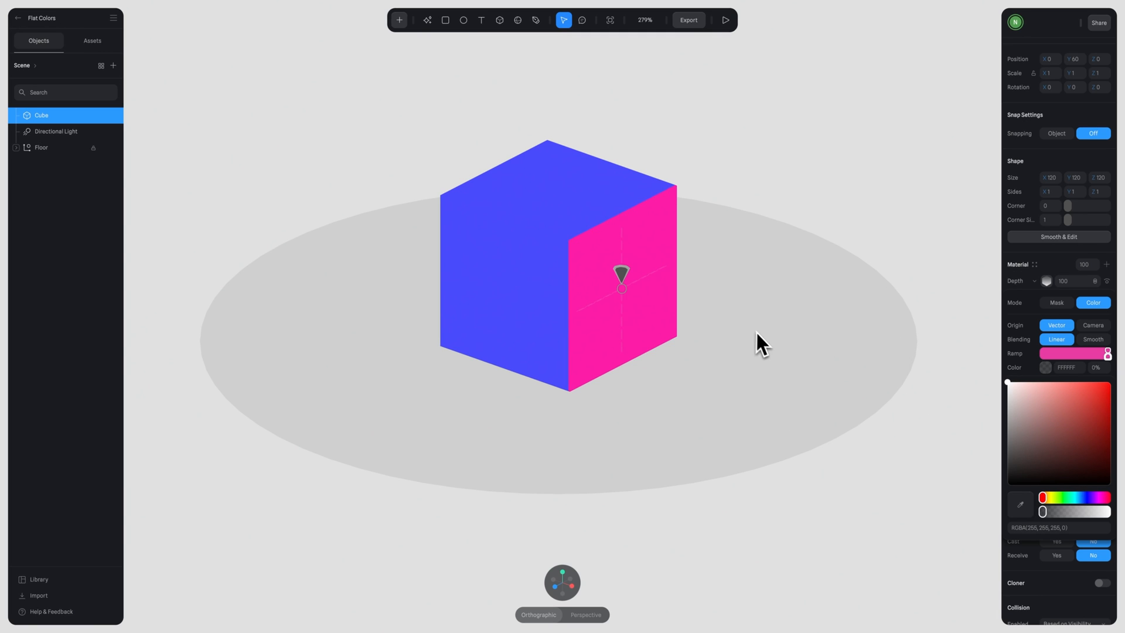
pyautogui.moveTo(1044, 280)
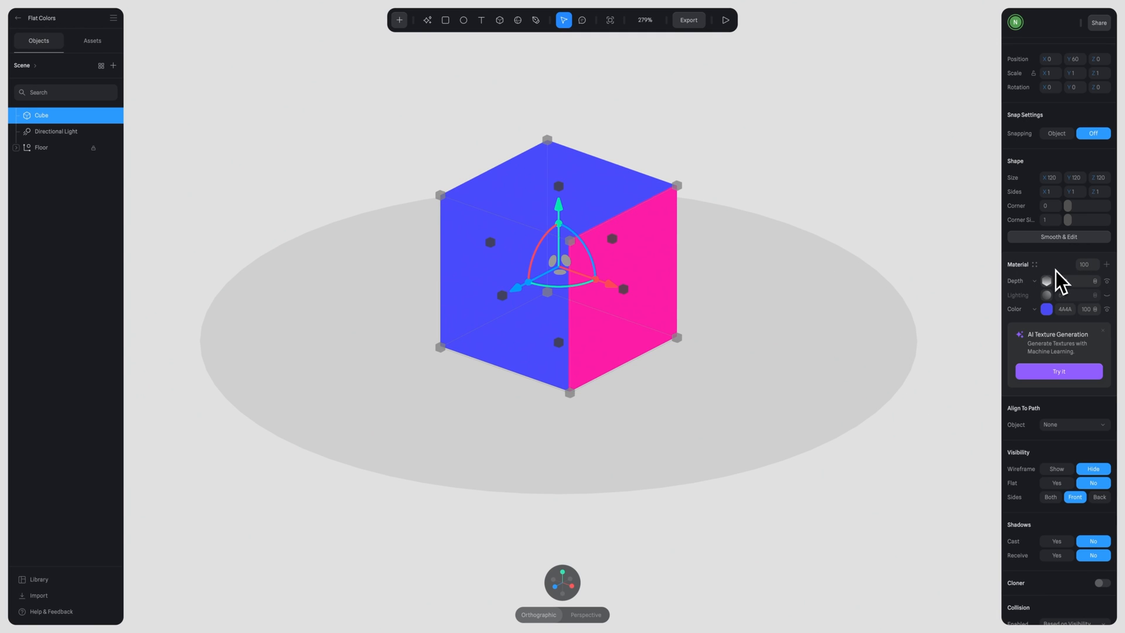
# Add a second depth layer with an orange ramp and adjusted direction
pyautogui.scroll(3)
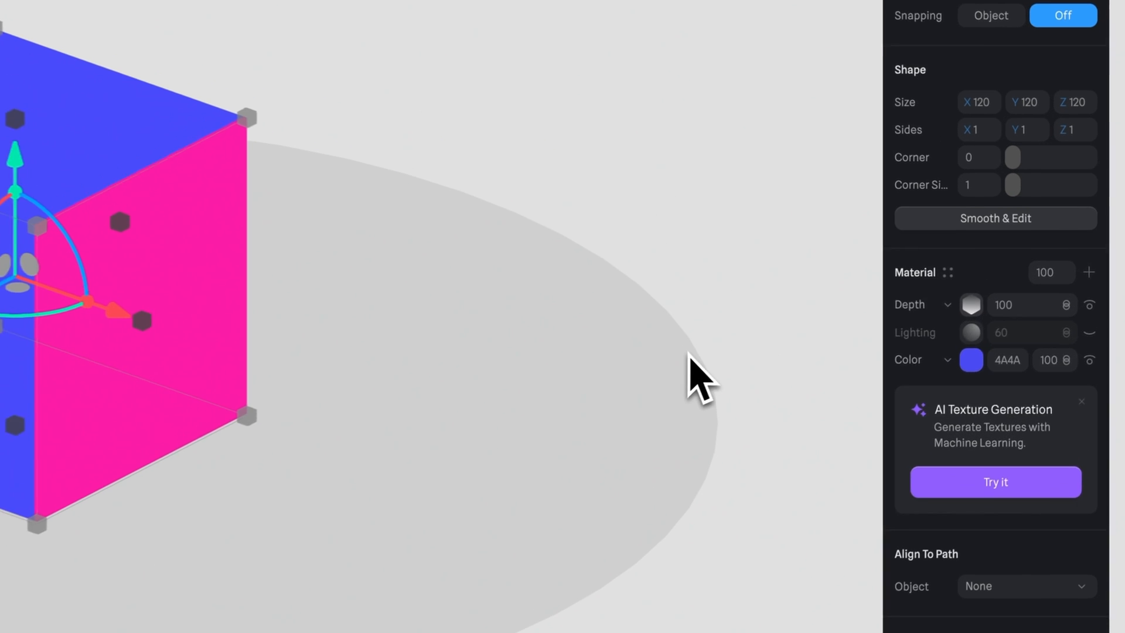
pyautogui.click(1107, 273)
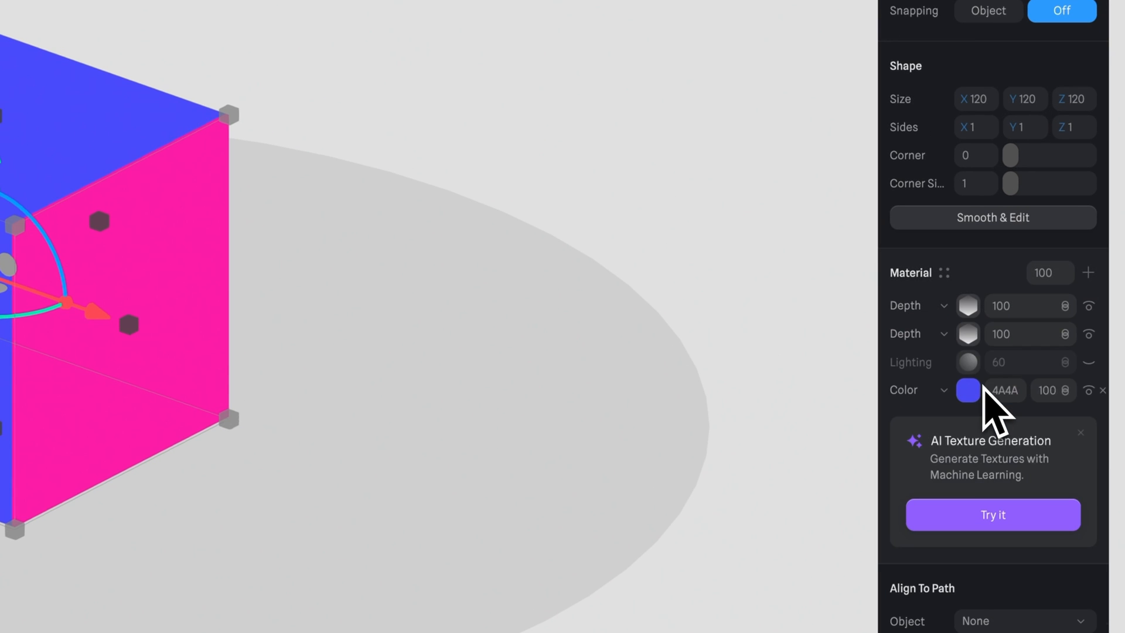
pyautogui.click(945, 305)
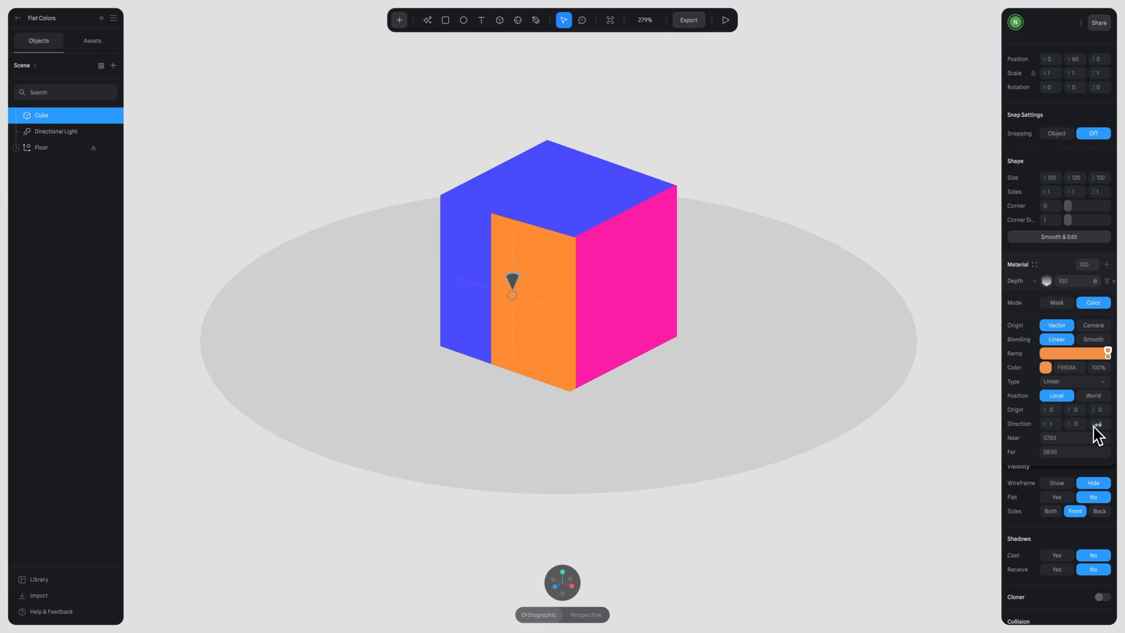
pyautogui.click(1099, 424)
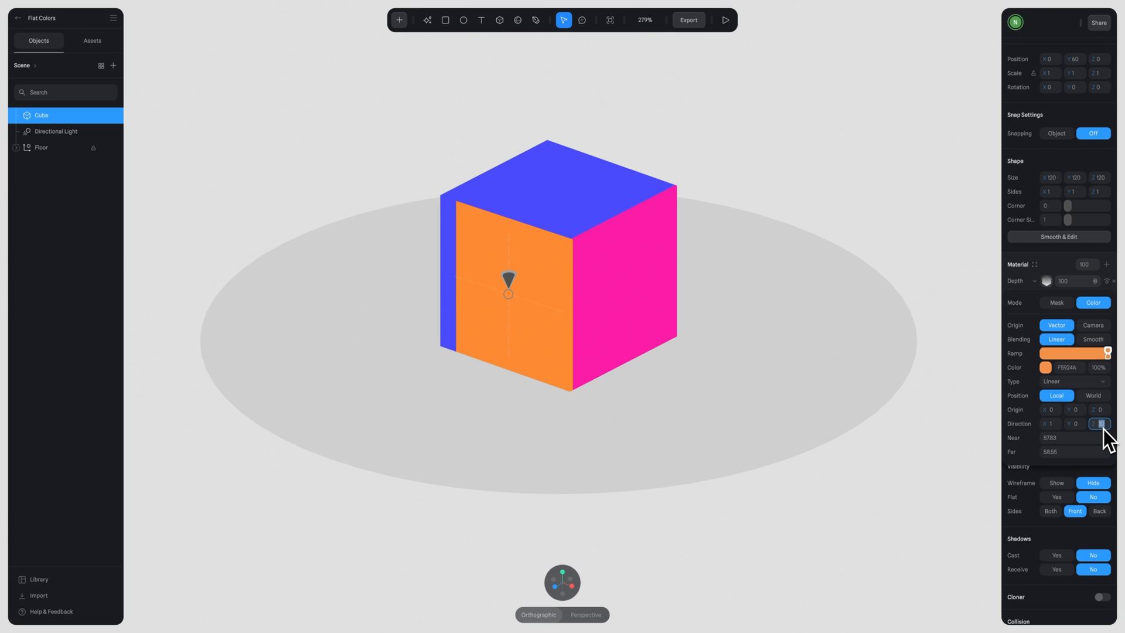
pyautogui.click(1100, 423)
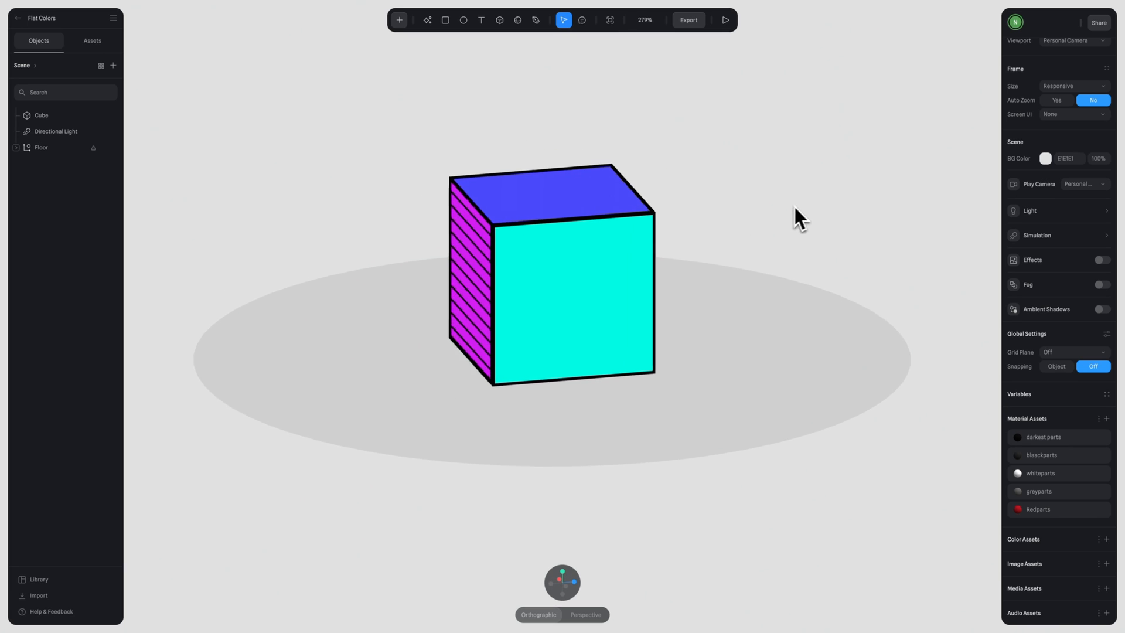
# Select the cube and open its outline layer's settings
pyautogui.click(549, 280)
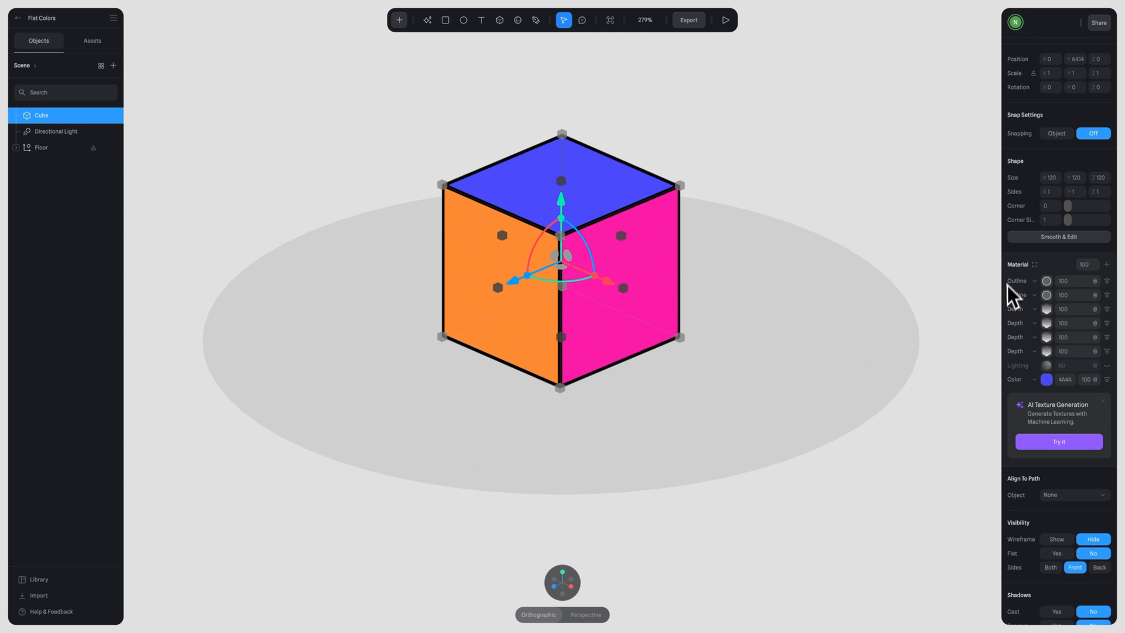
pyautogui.click(1047, 281)
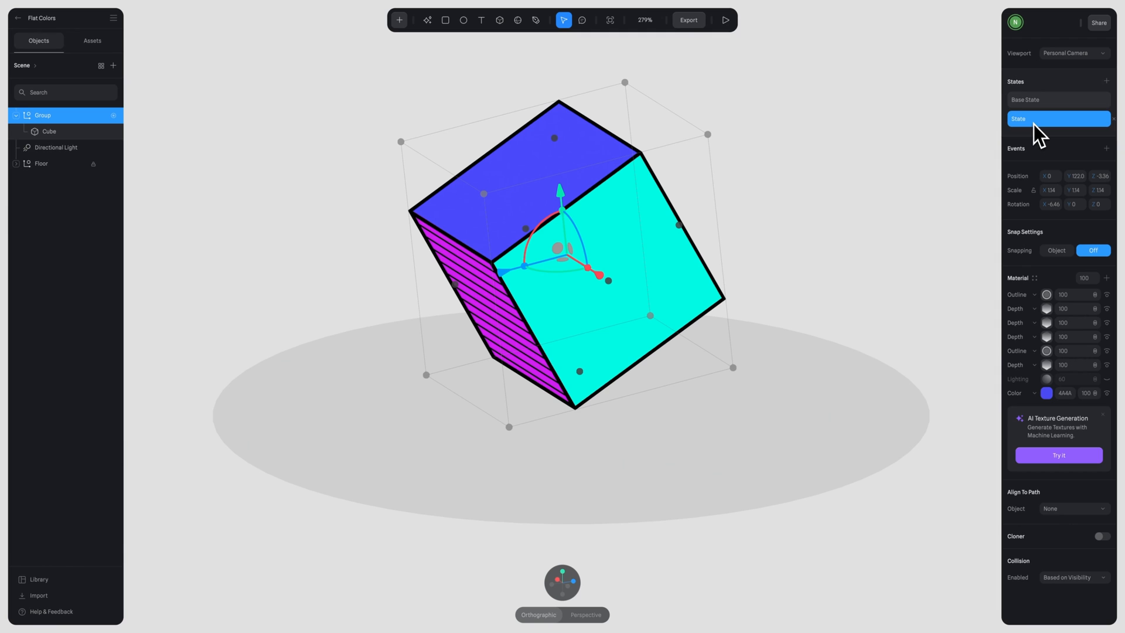
# Open the group's Mouse Hover event between the base and tilted states
pyautogui.click(1107, 148)
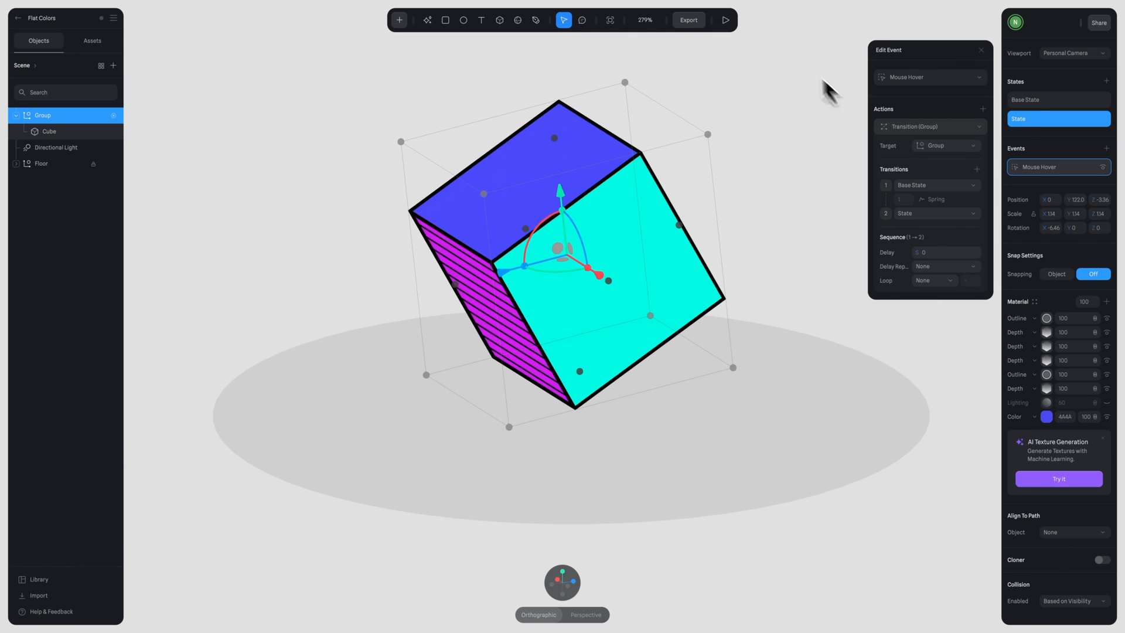
pyautogui.click(726, 19)
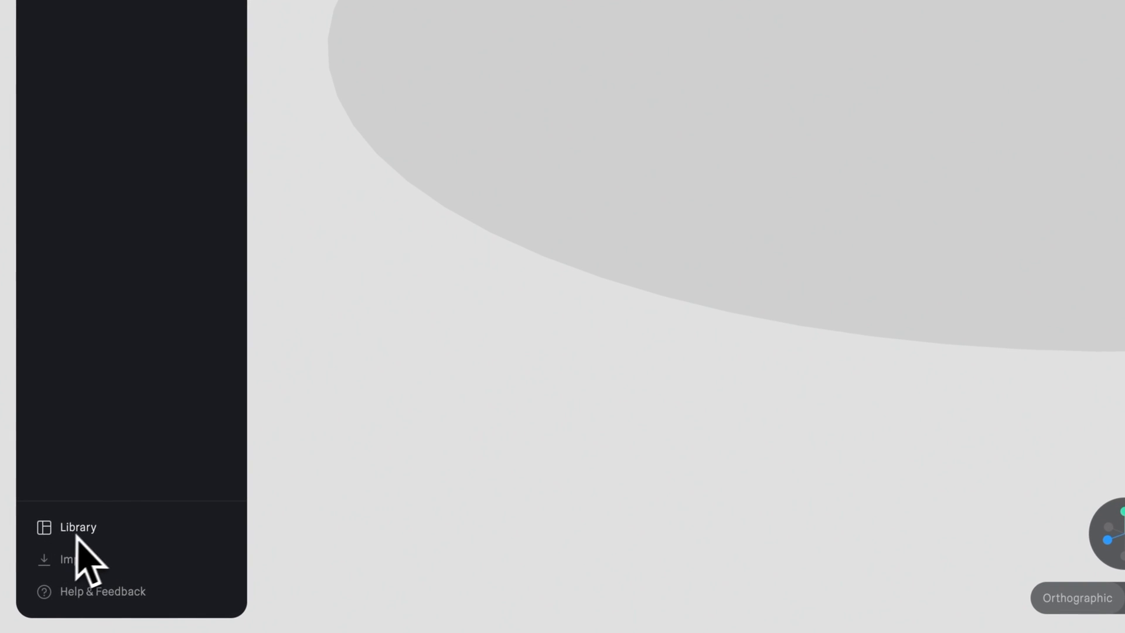
# Browse the Library's Clothing objects down to the Realistic Jordan shoe
pyautogui.click(77, 527)
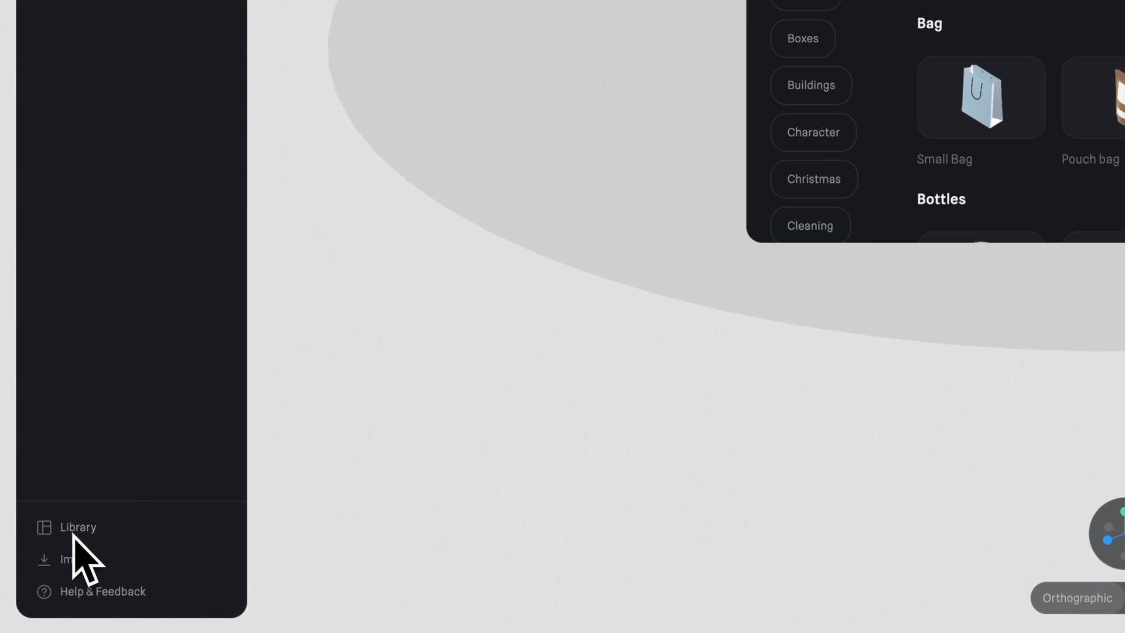
pyautogui.click(78, 526)
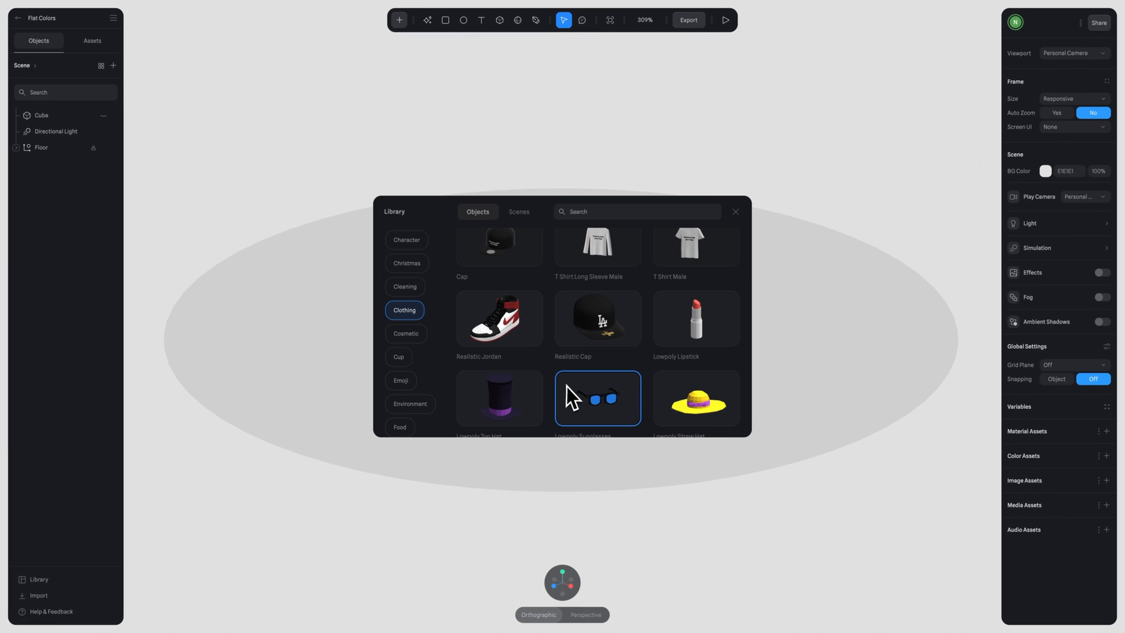
pyautogui.scroll(-3)
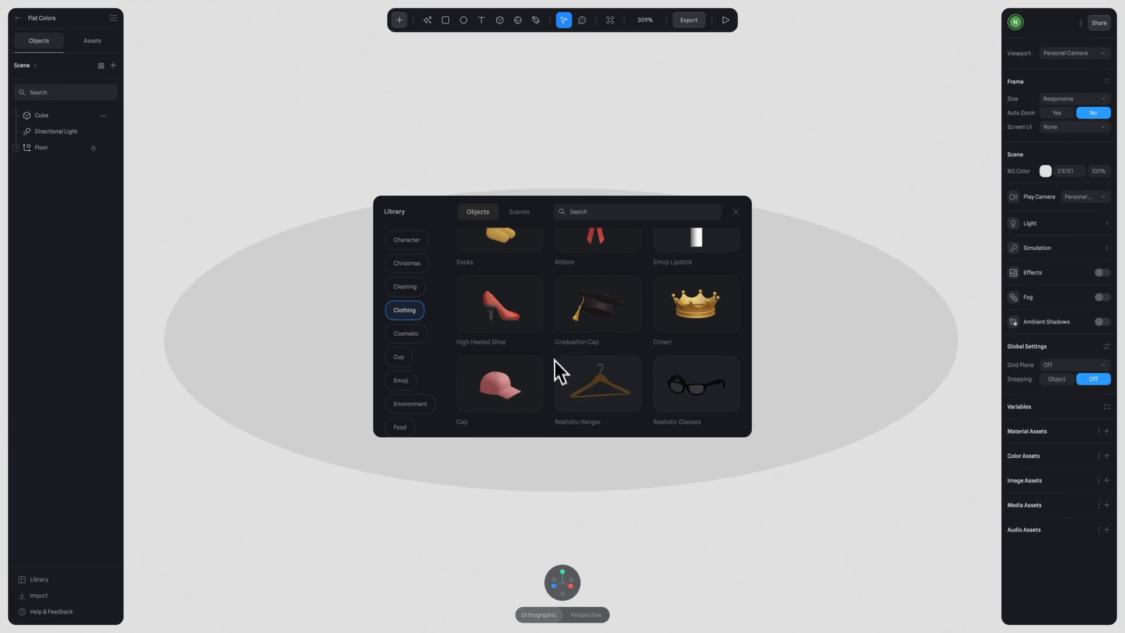
pyautogui.moveTo(556, 362)
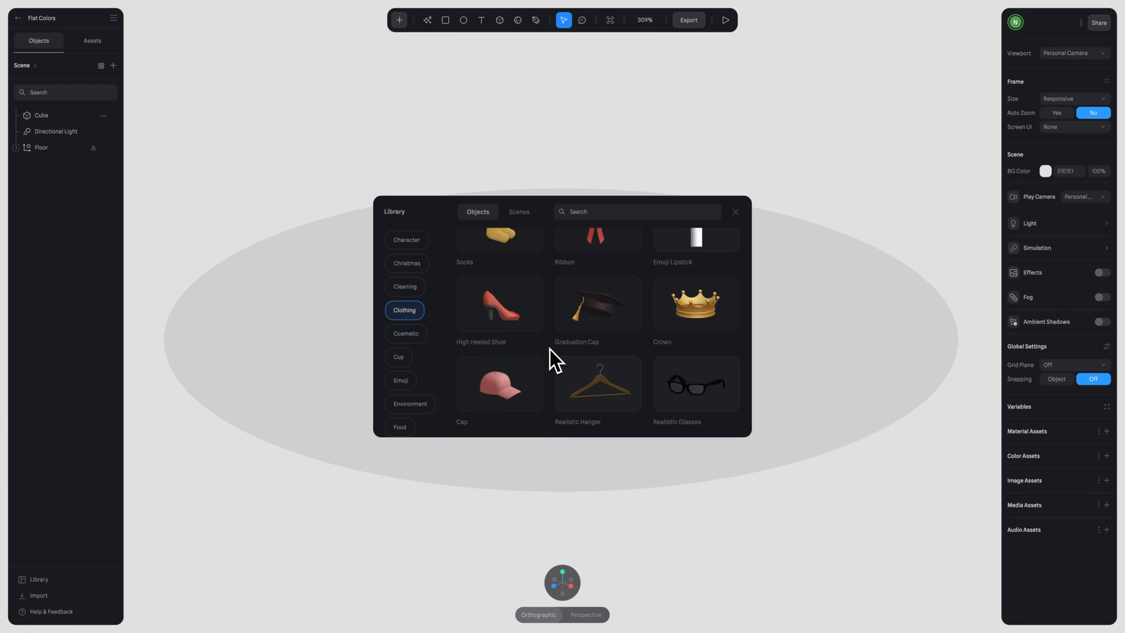
pyautogui.scroll(-3)
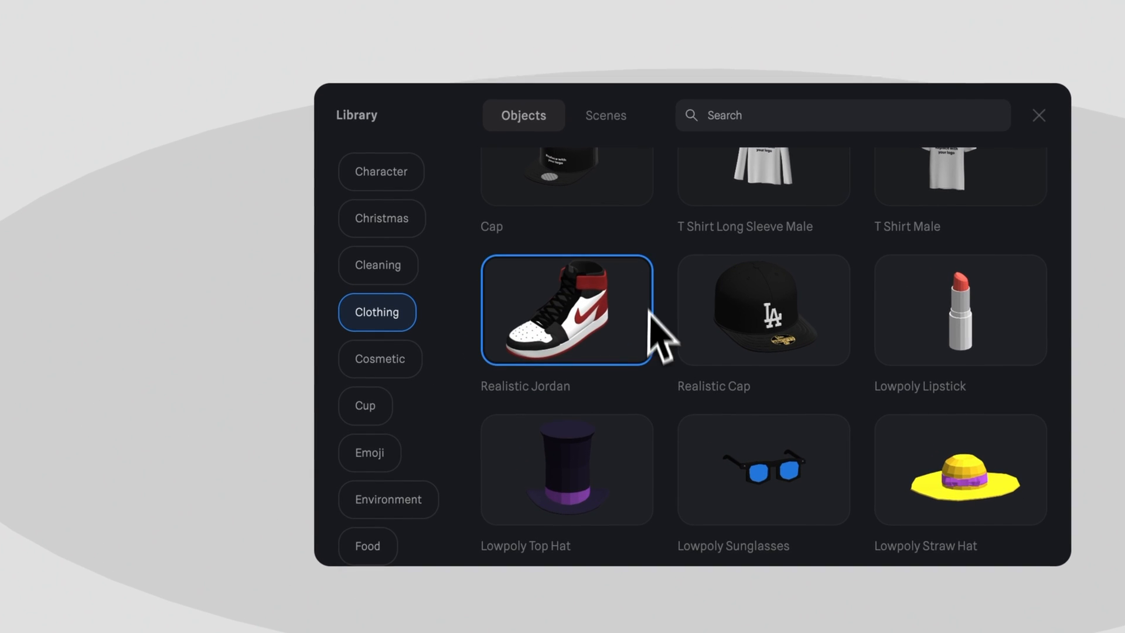
pyautogui.moveTo(601, 359)
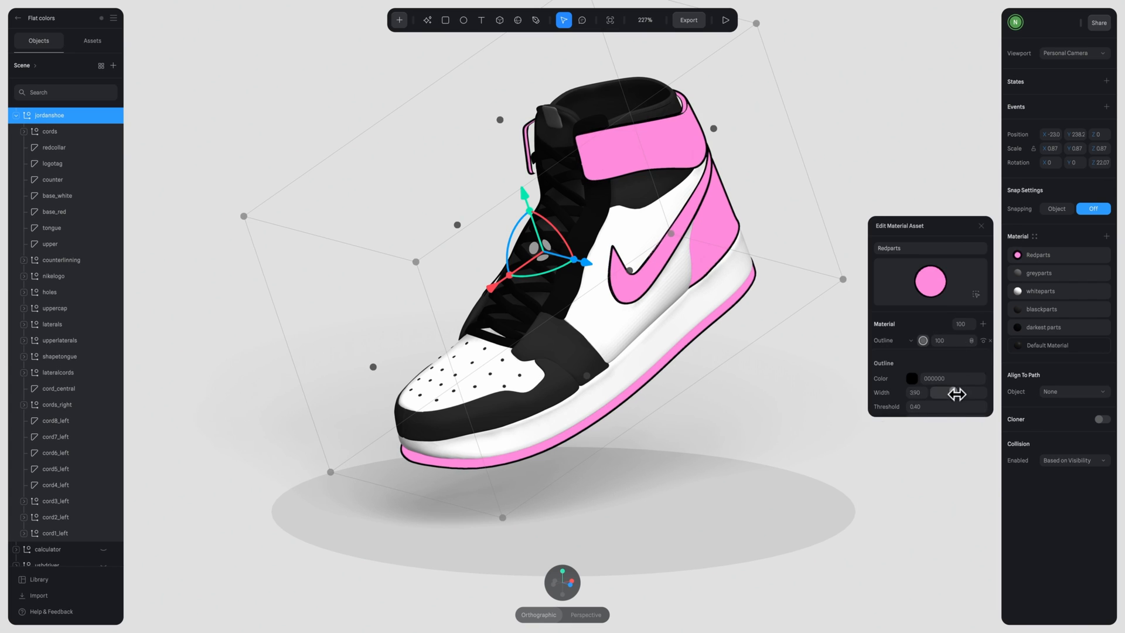
# Adjust the Redparts material's outline width on the Jordan shoe
pyautogui.click(70, 436)
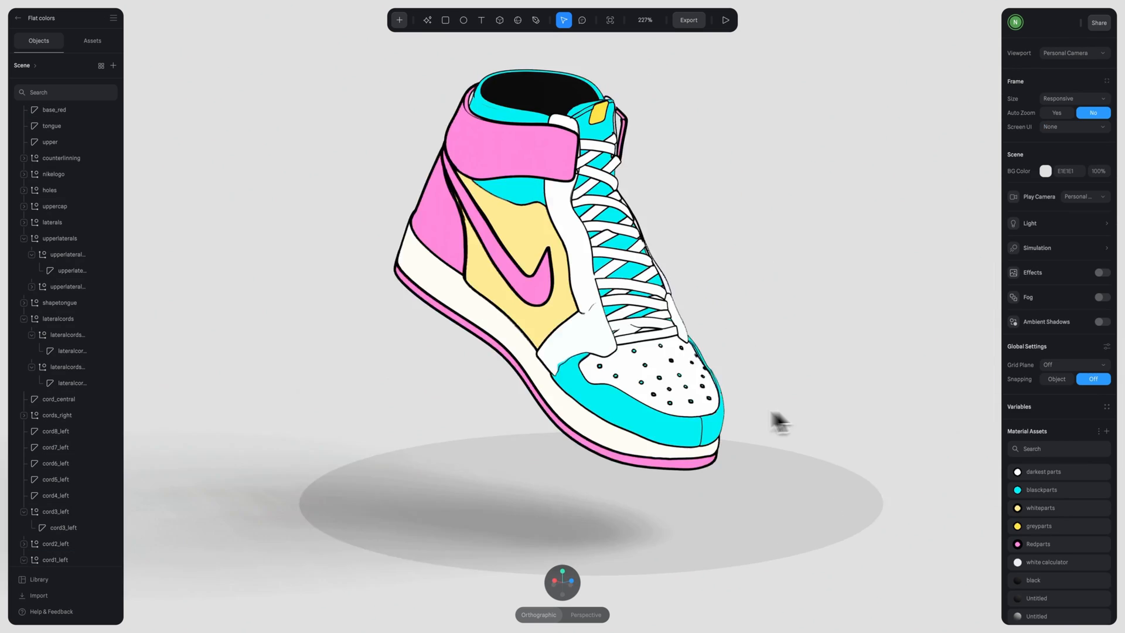
pyautogui.click(68, 436)
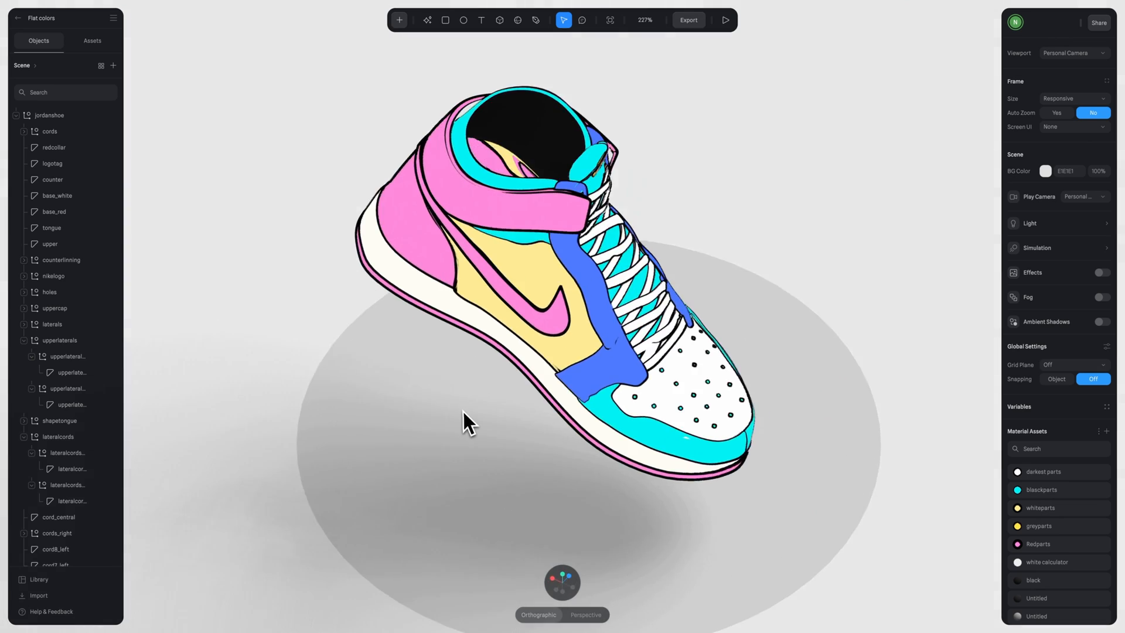
pyautogui.click(725, 20)
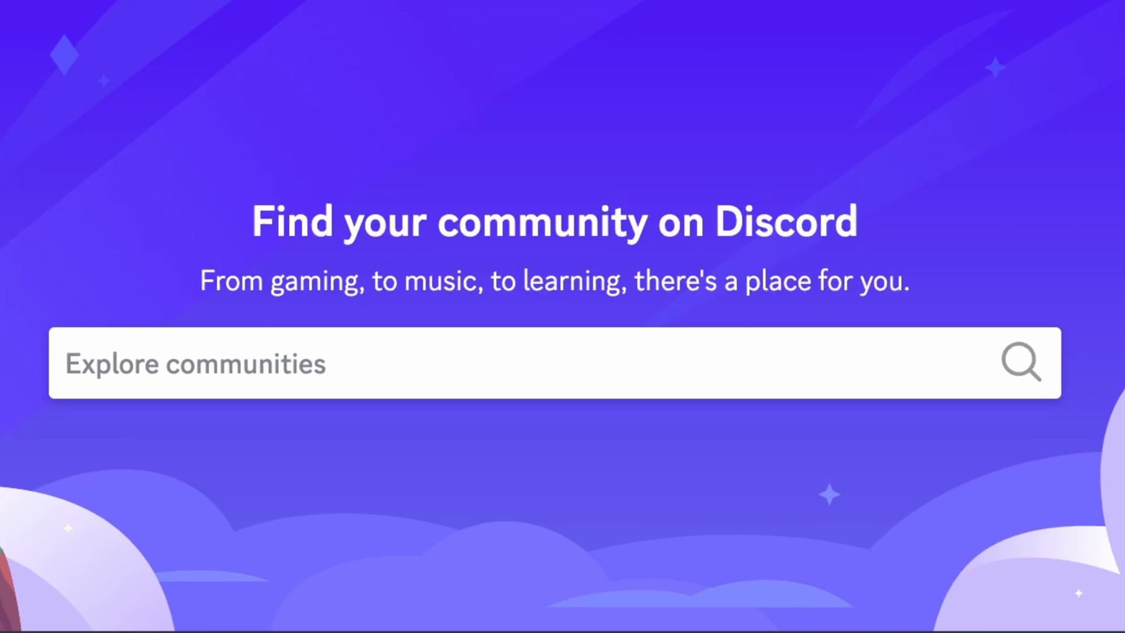
# Type 'Spline' into Discord's Explore communities search box
pyautogui.click(502, 362)
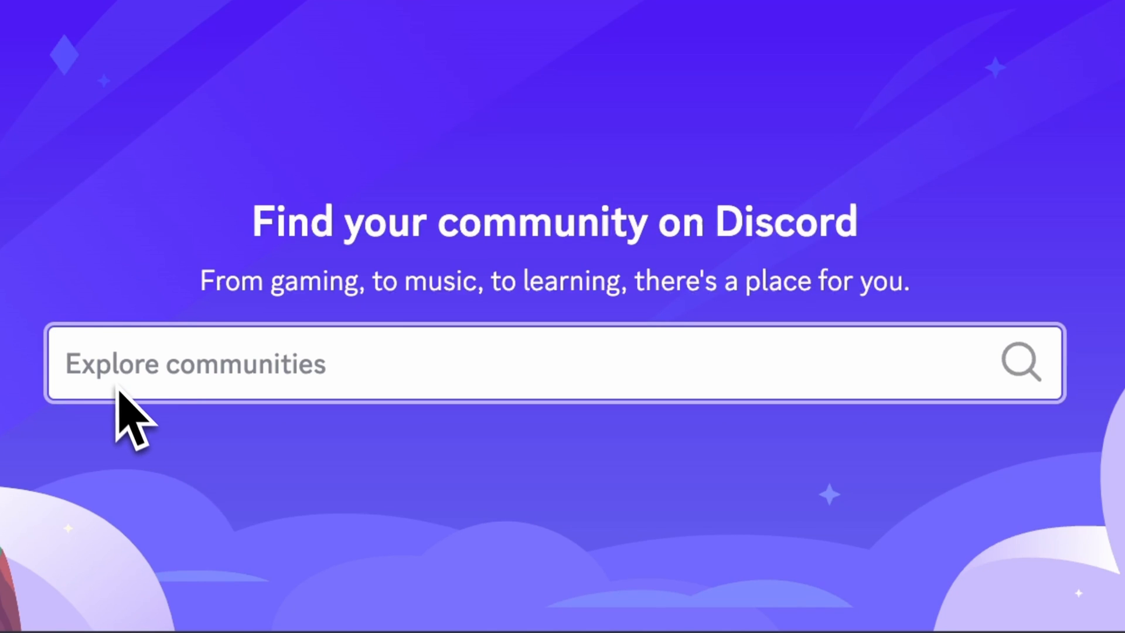
pyautogui.write('Spline')
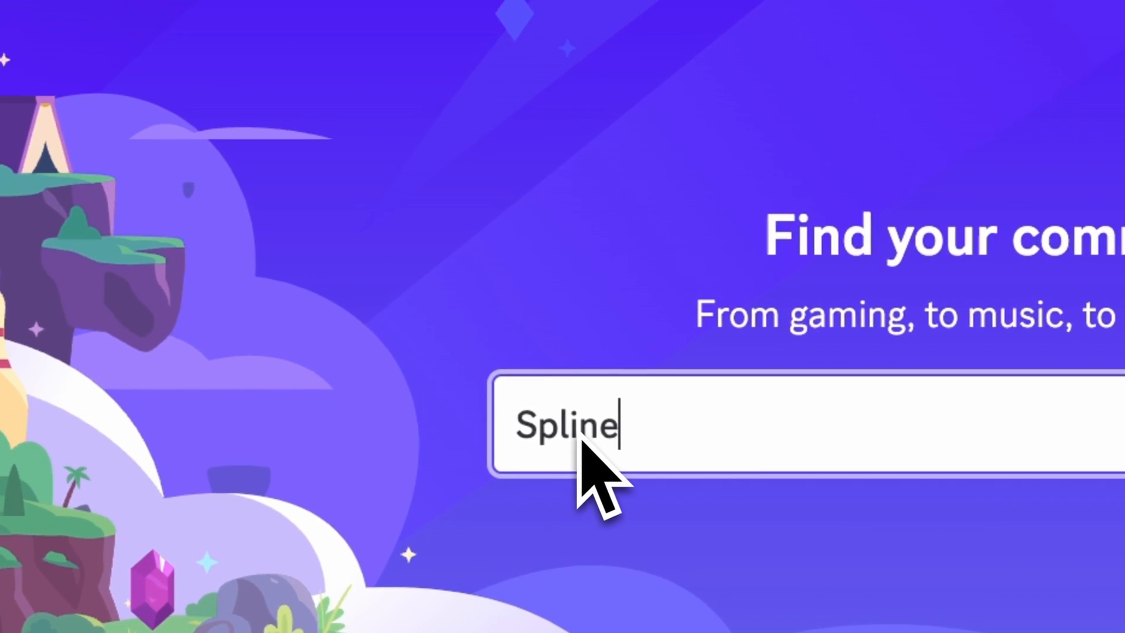